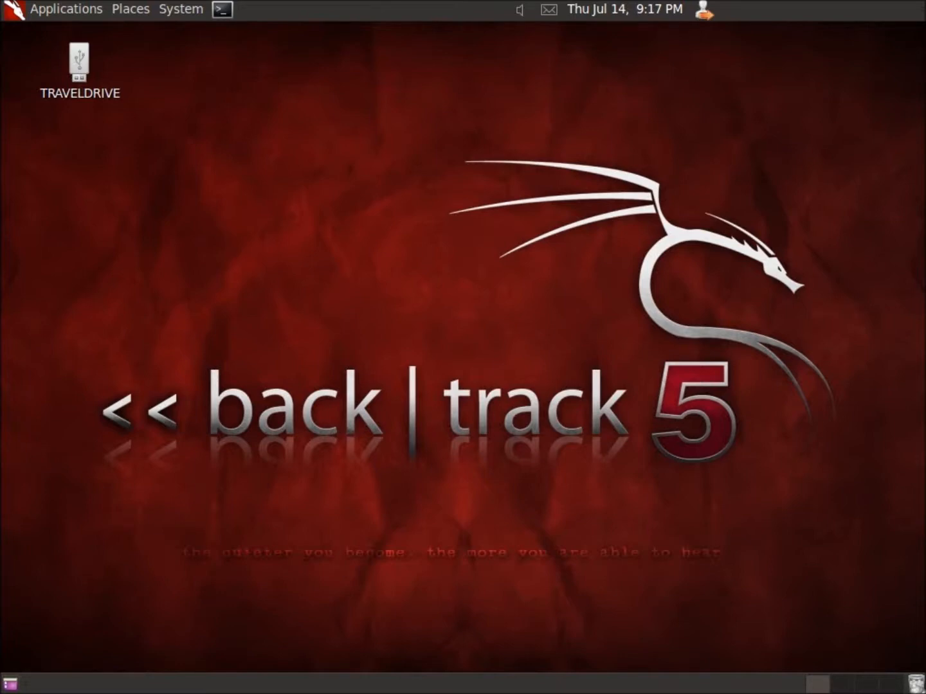
mouse_move(153, 131)
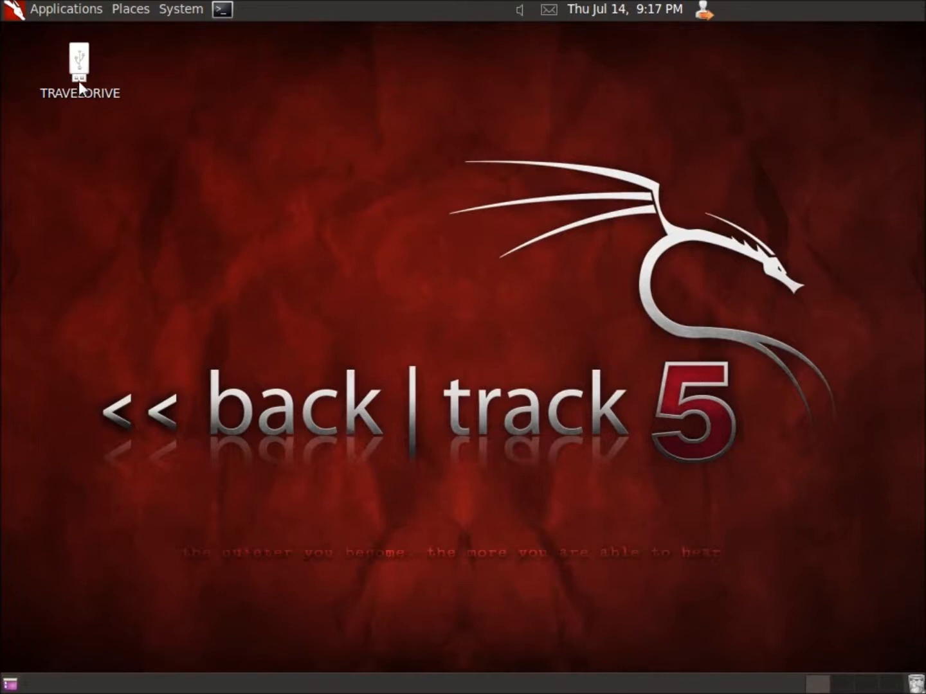
mouse_move(144, 118)
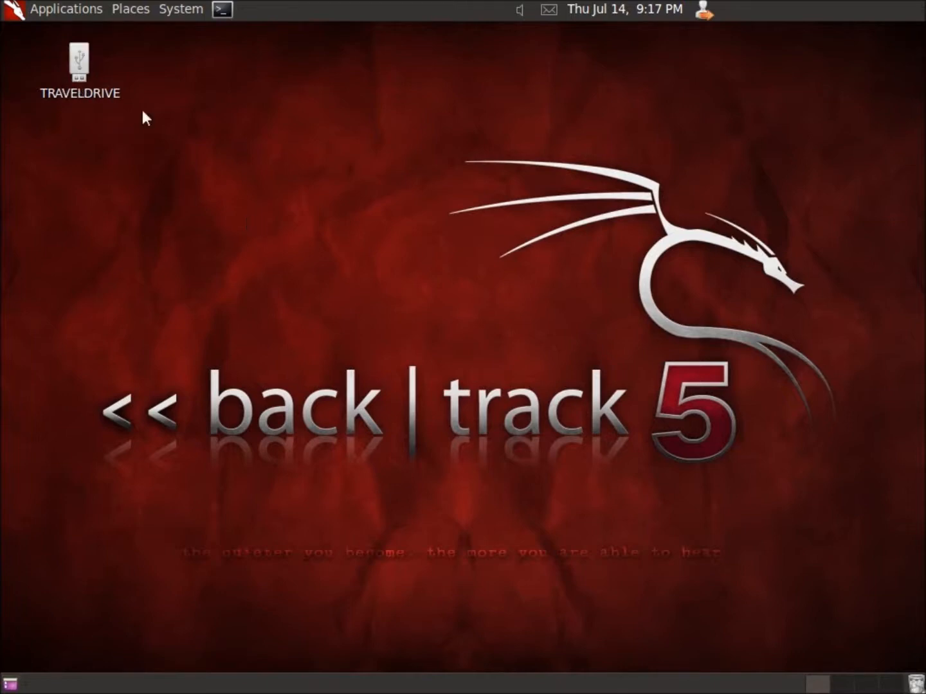
Step: Launch fatback from the BackTrack Forensic Carving Tools menu, showing its usage help
left_click(67, 9)
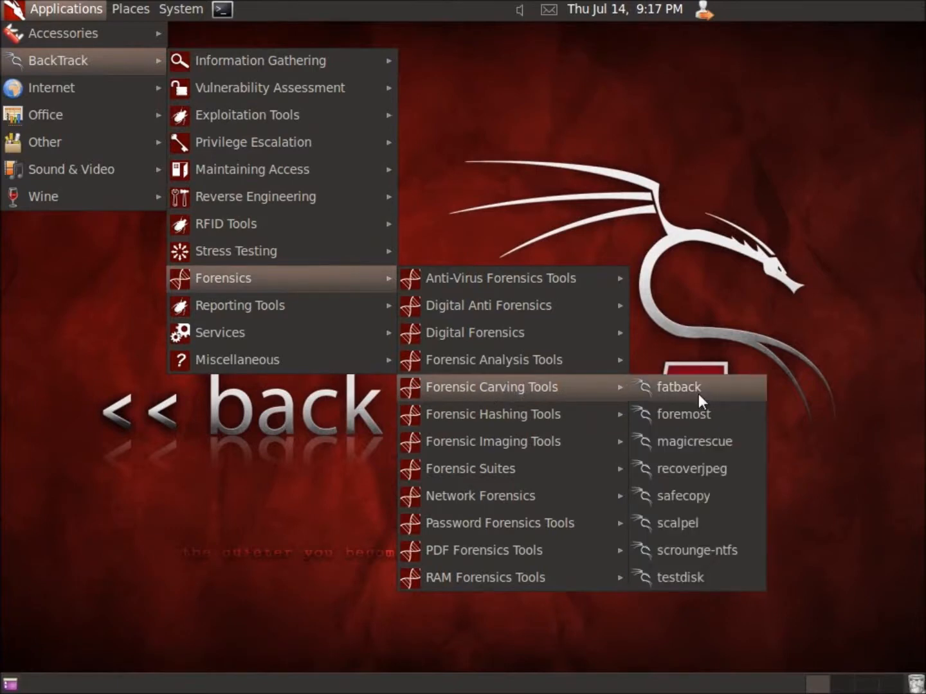
left_click(678, 386)
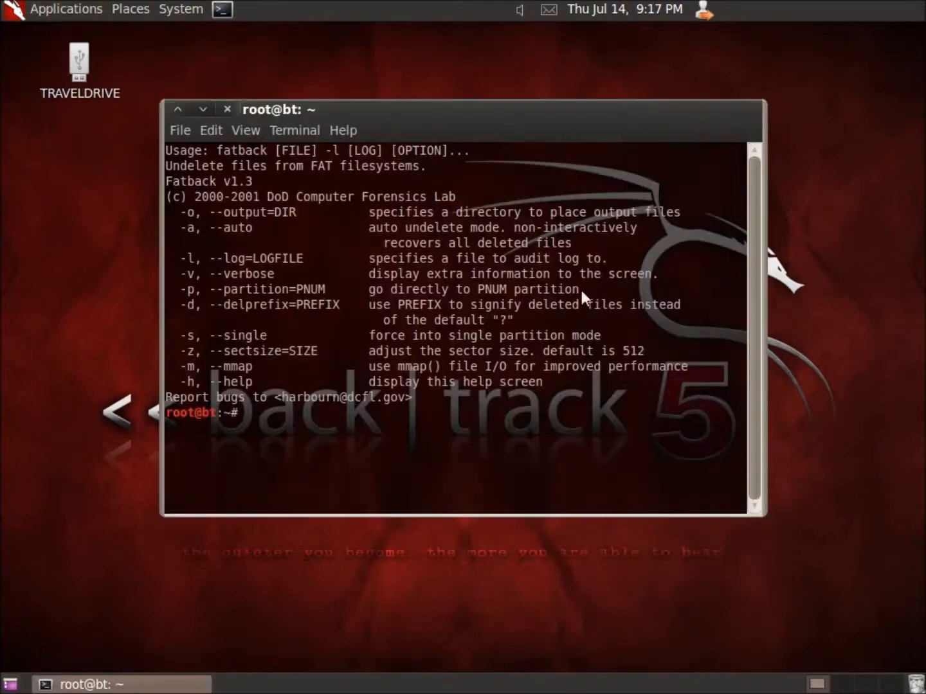
mouse_move(288, 213)
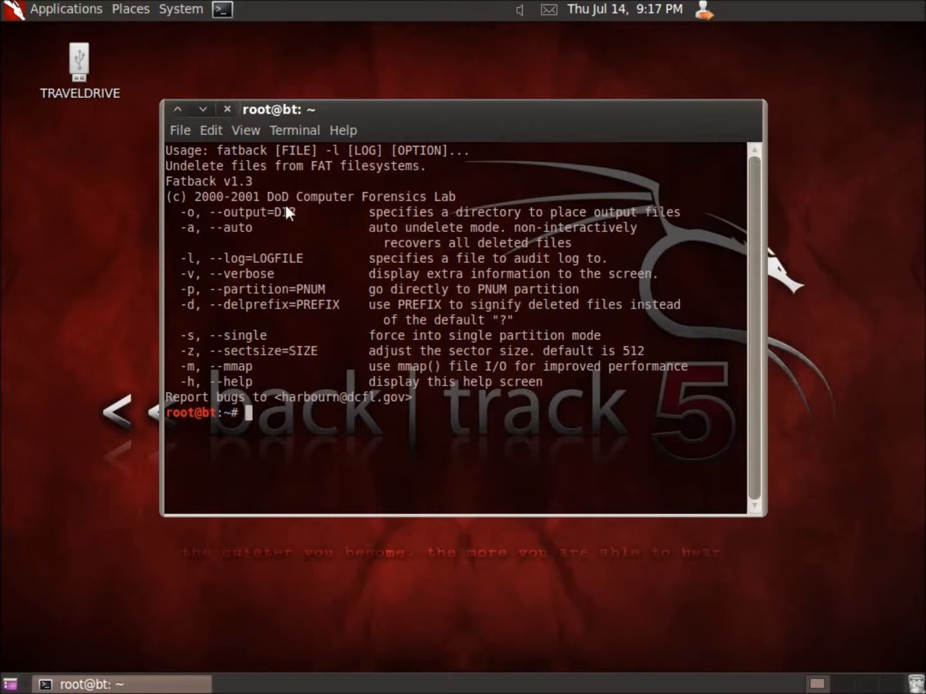
mouse_move(525, 391)
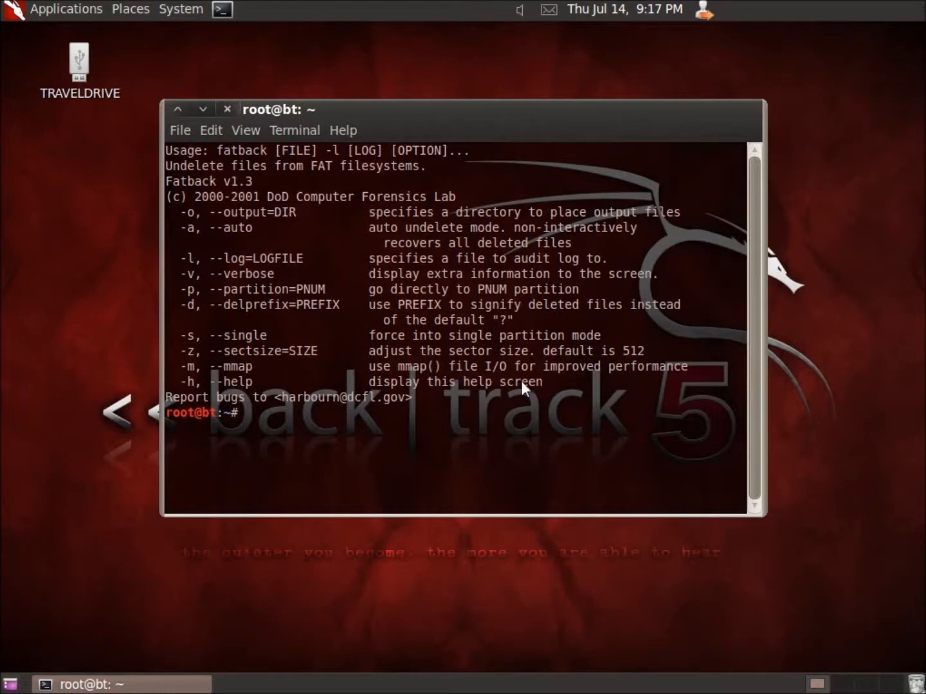
mouse_move(483, 326)
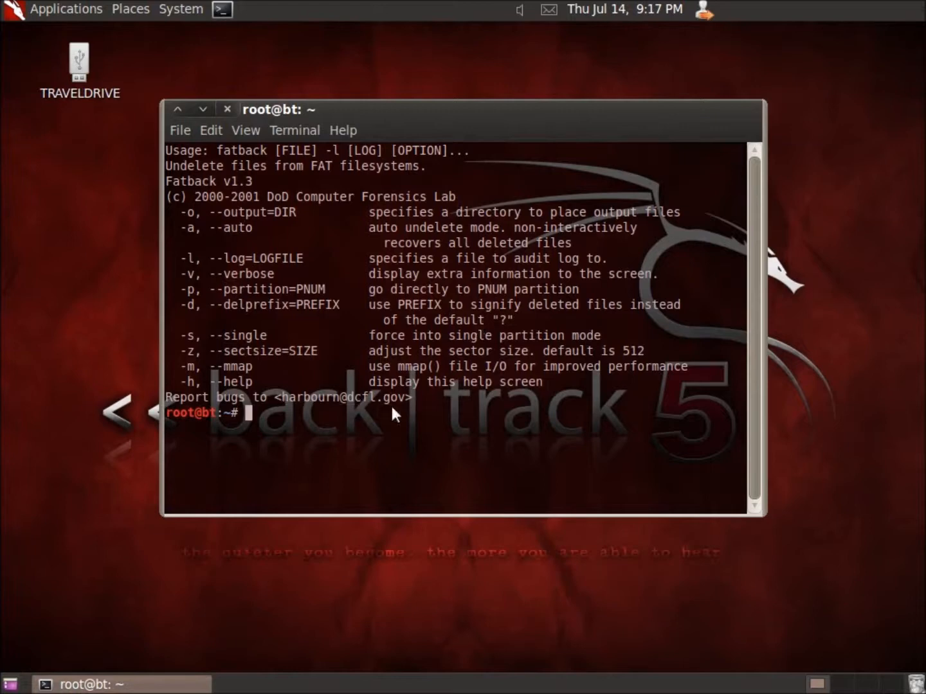
mouse_move(419, 131)
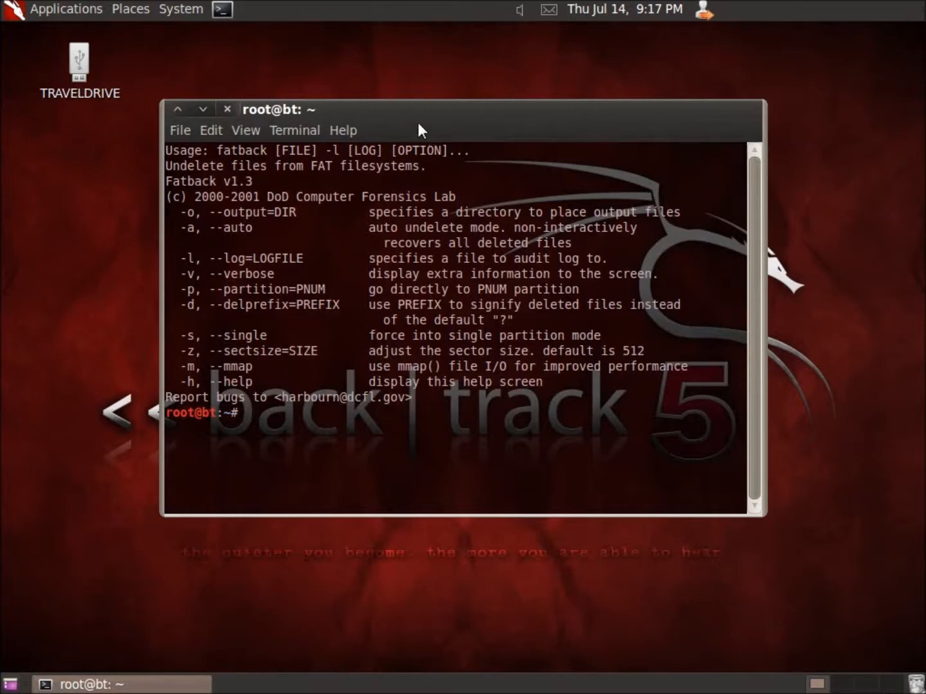
left_click_drag(418, 109, 444, 82)
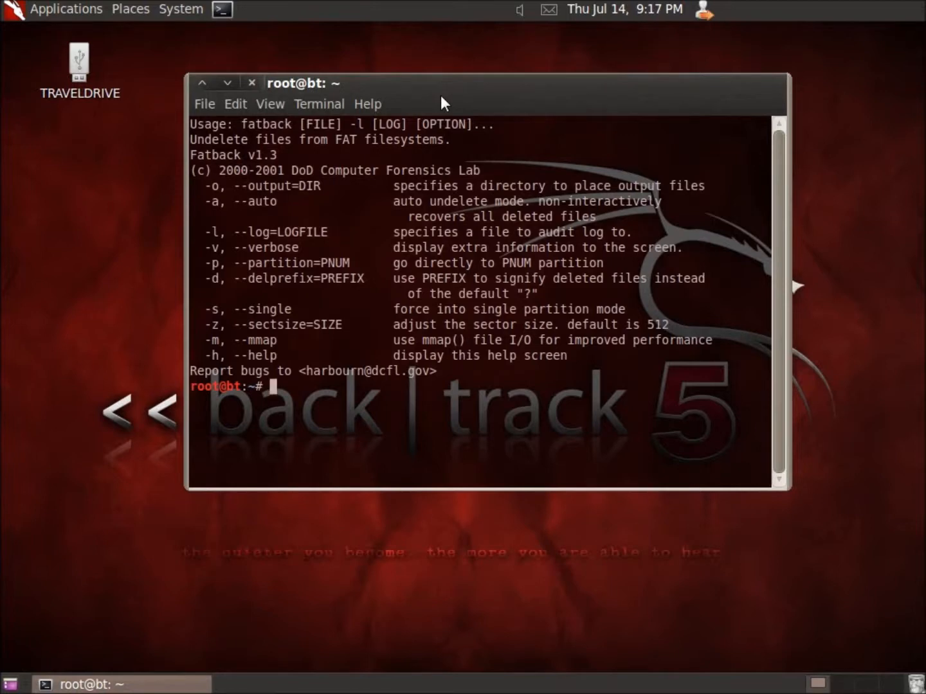
mouse_move(302, 398)
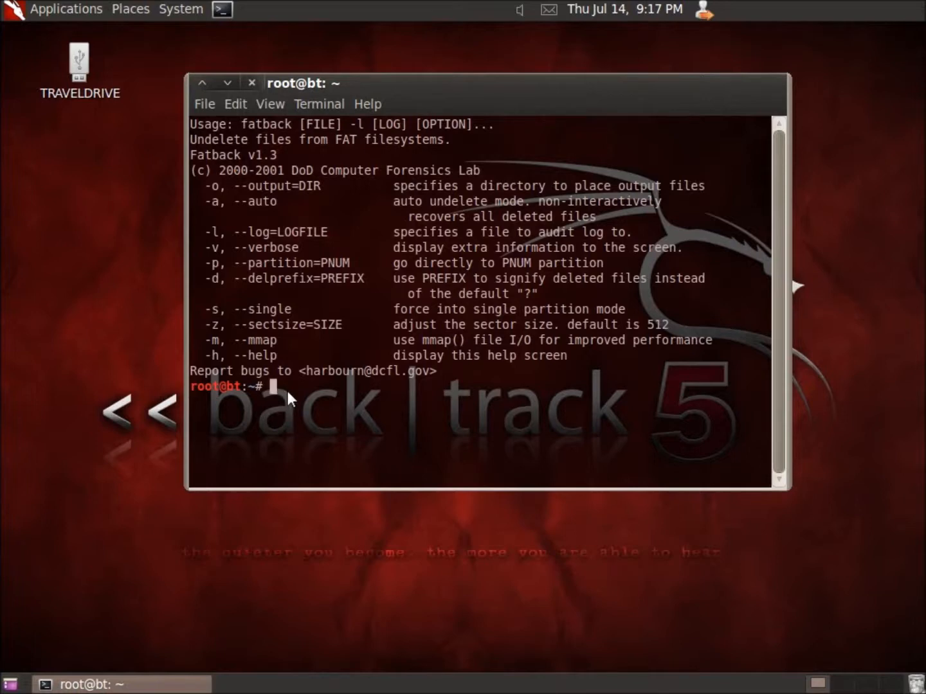
mouse_move(180, 293)
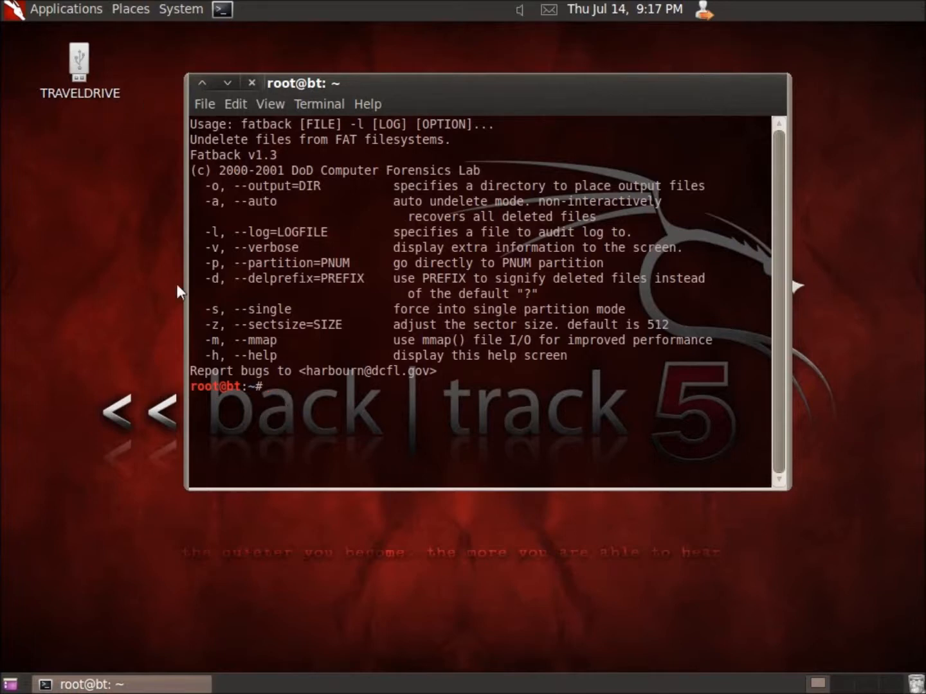
Step: Run fdisk -l to list disks, revealing the 246 MB FAT16 partition /dev/sdc1
type("f")
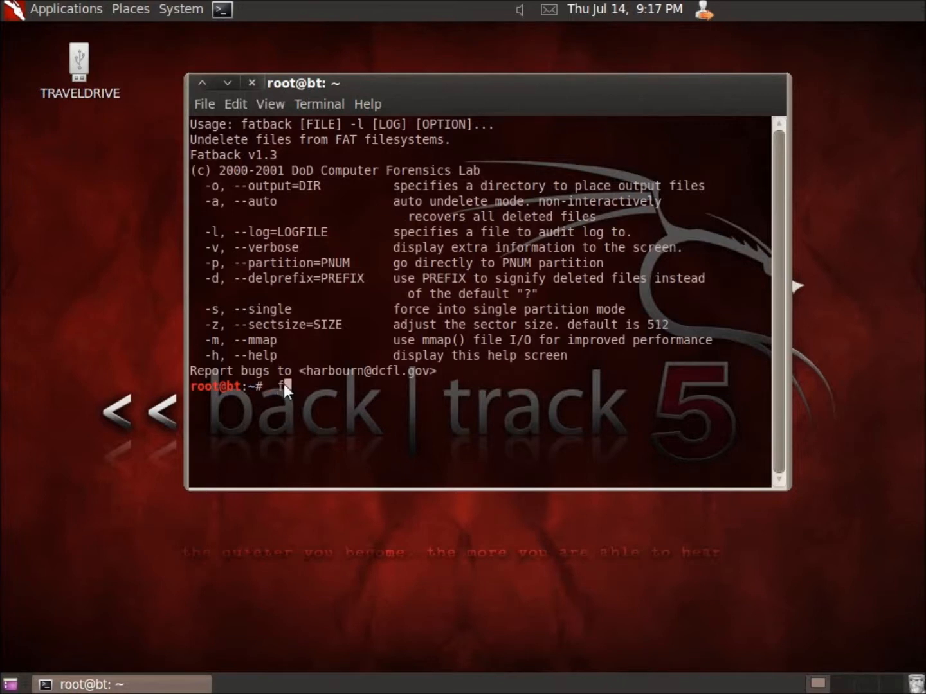
type("id")
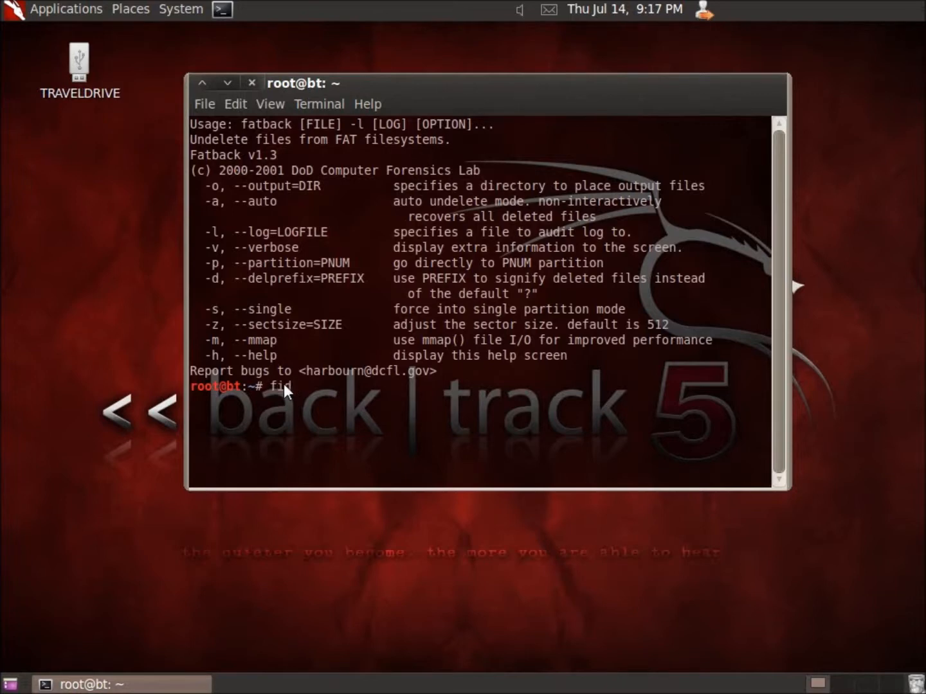
type("disk -l")
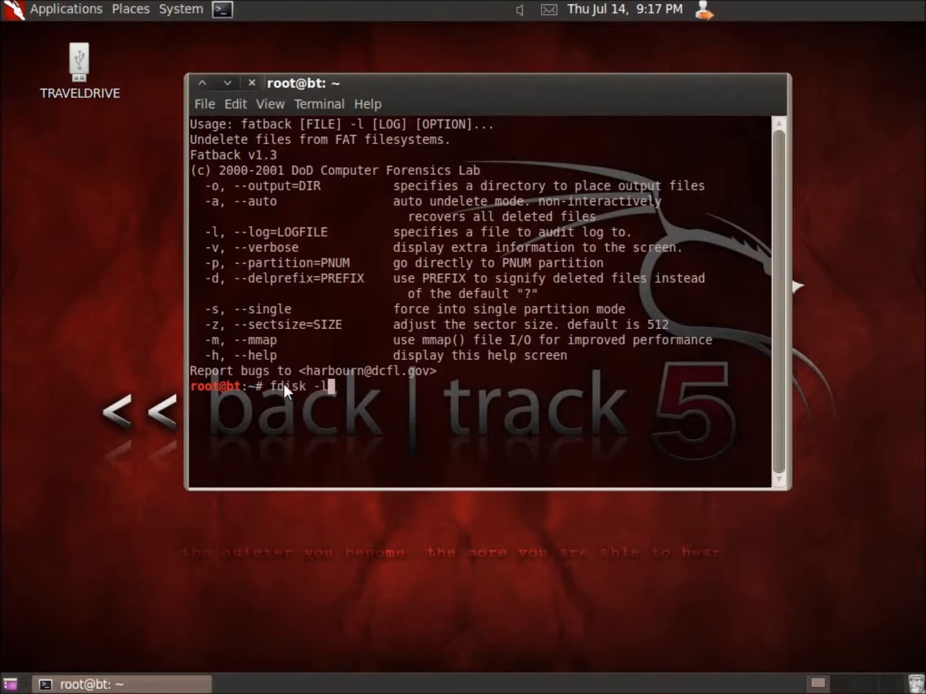
key("Return")
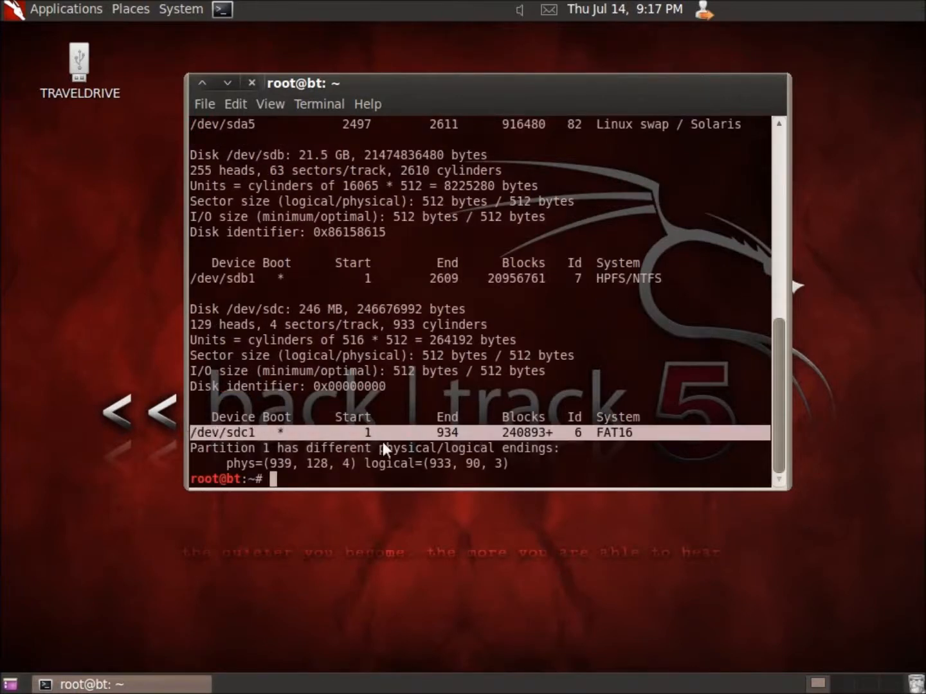
mouse_move(314, 434)
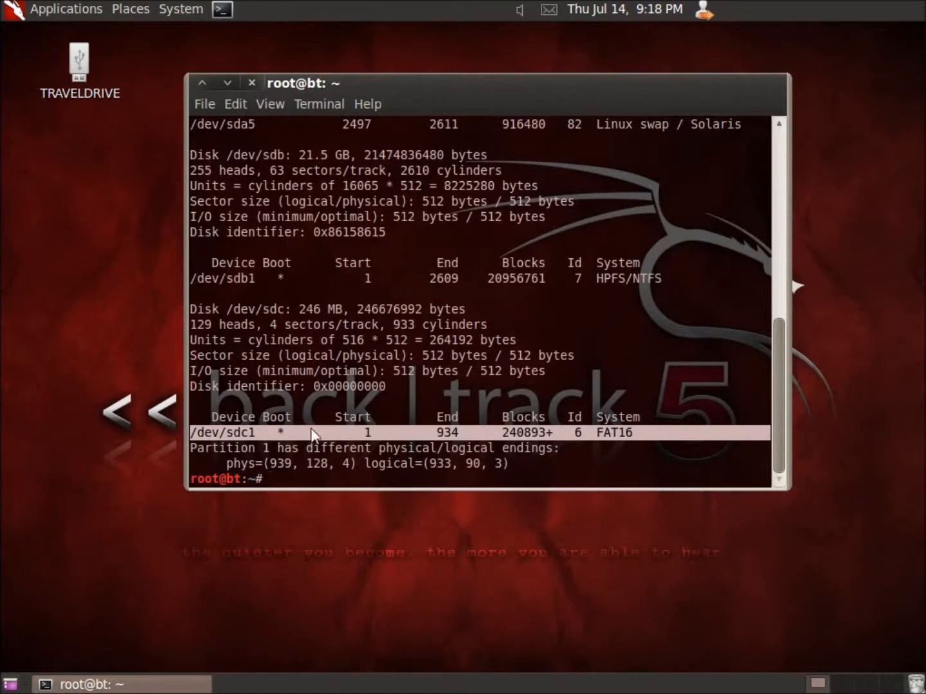
mouse_move(357, 468)
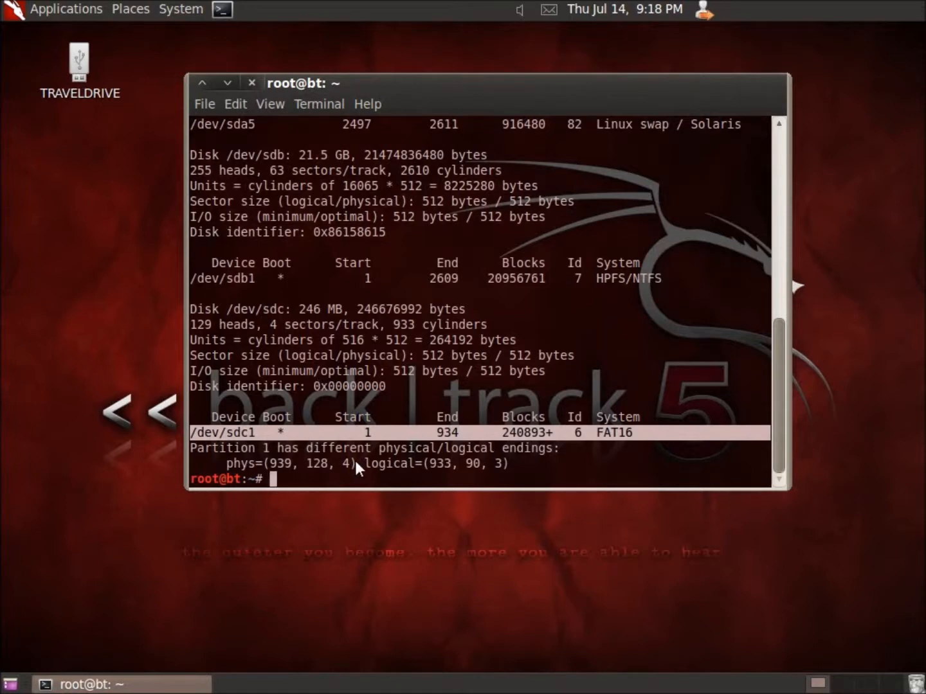
mouse_move(234, 447)
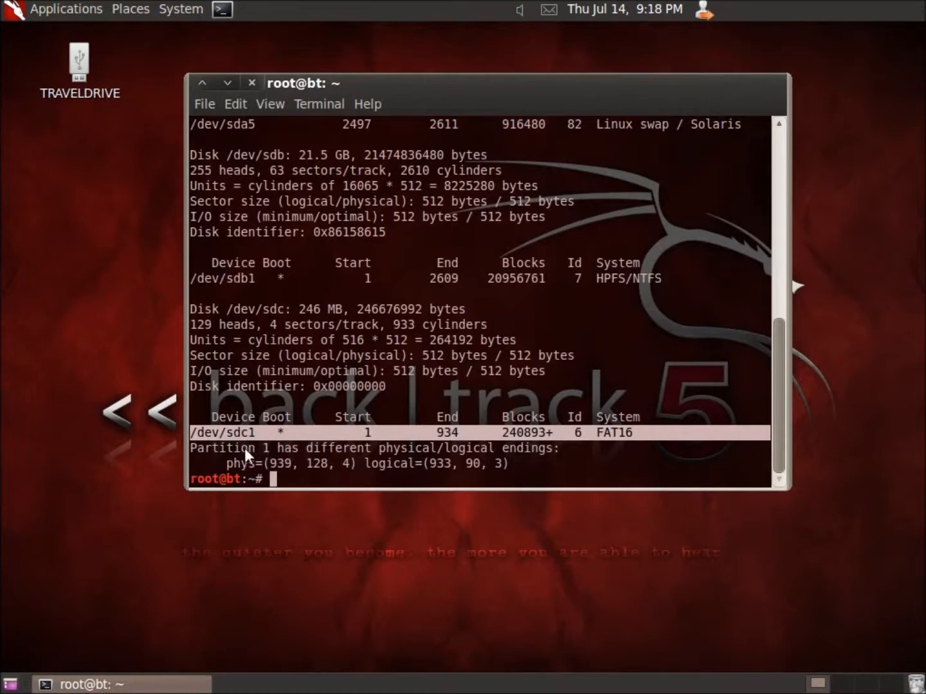
mouse_move(646, 442)
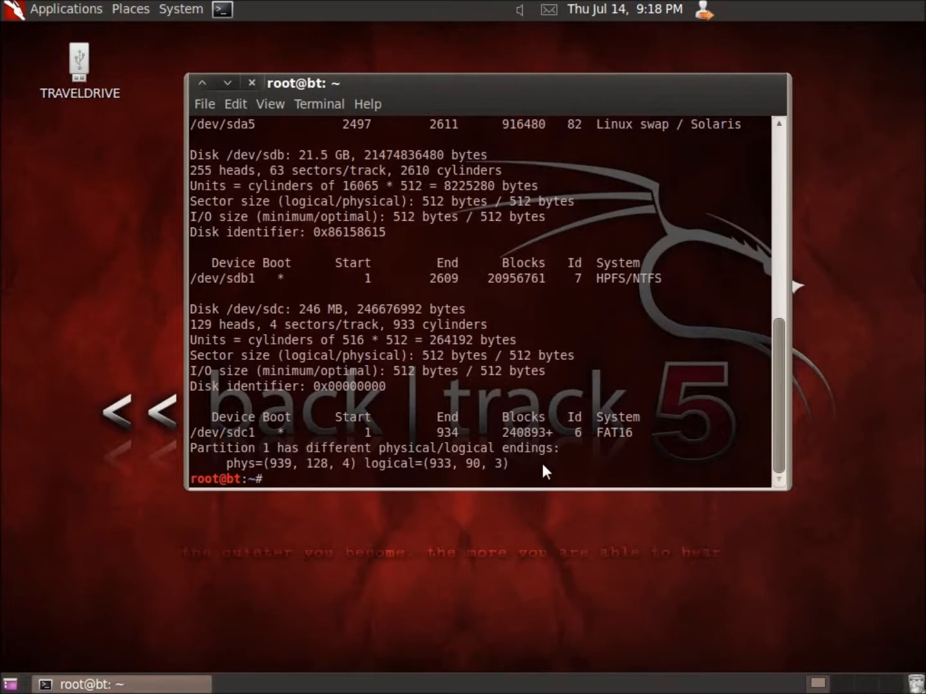
Step: Start a fatback command and discard it without running
type("fatbac")
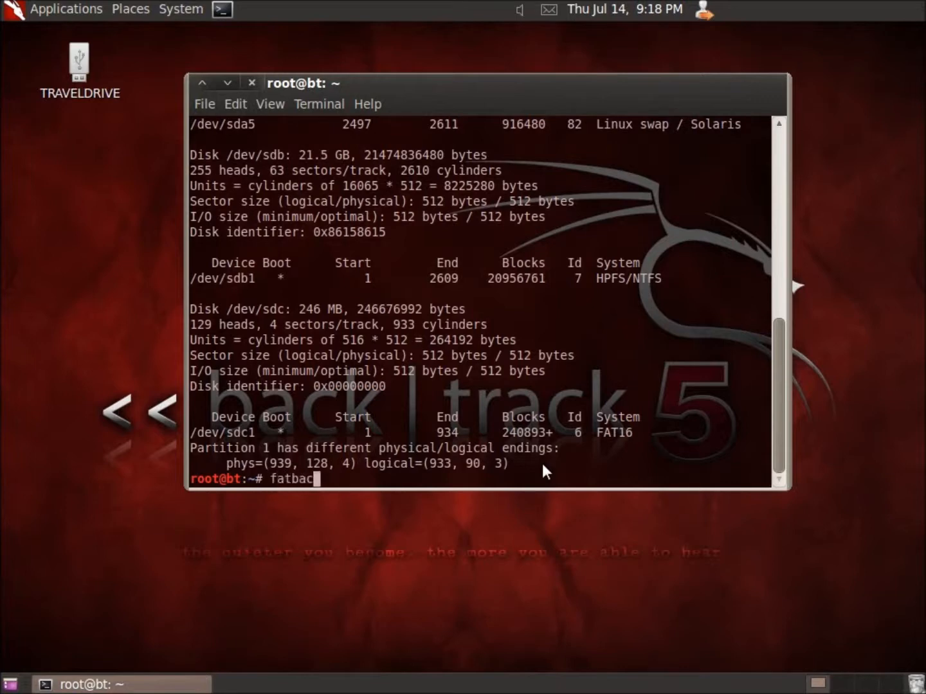
type("k")
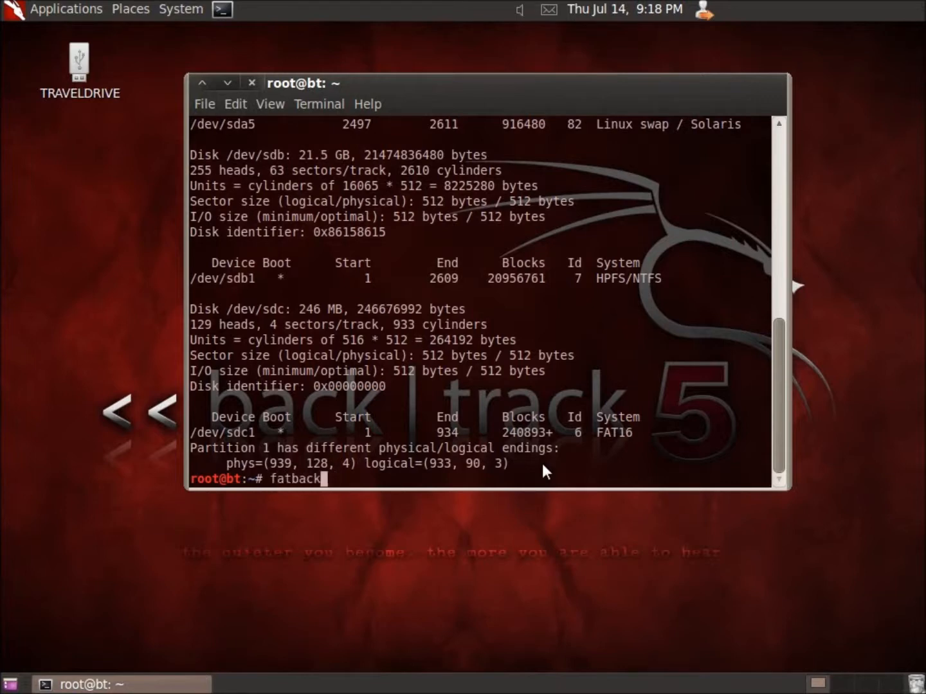
key("ctrl+u")
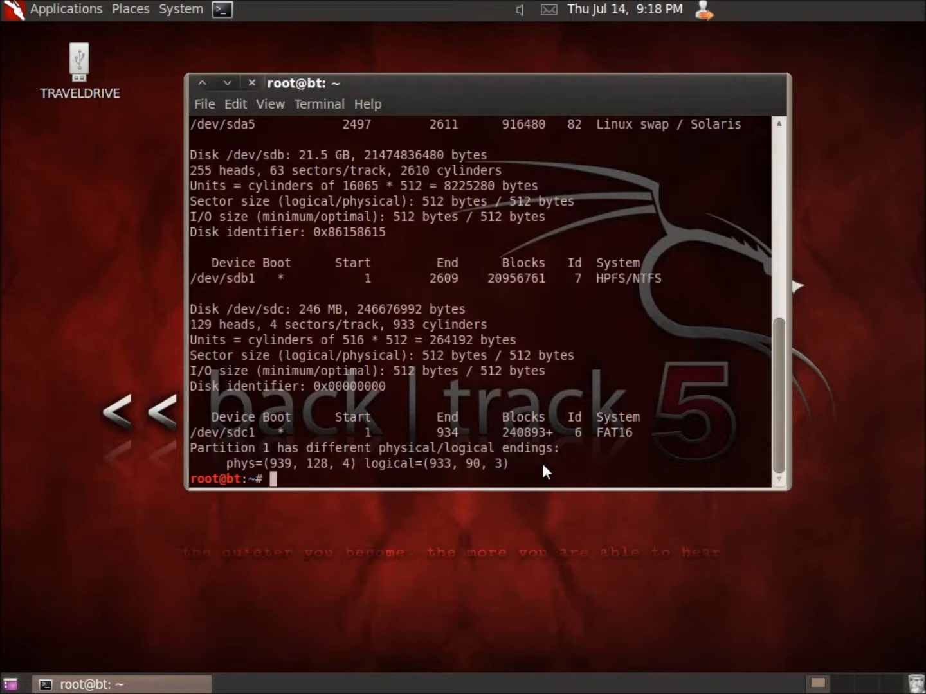
Step: Change the shell's working directory to Desktop
type("cd")
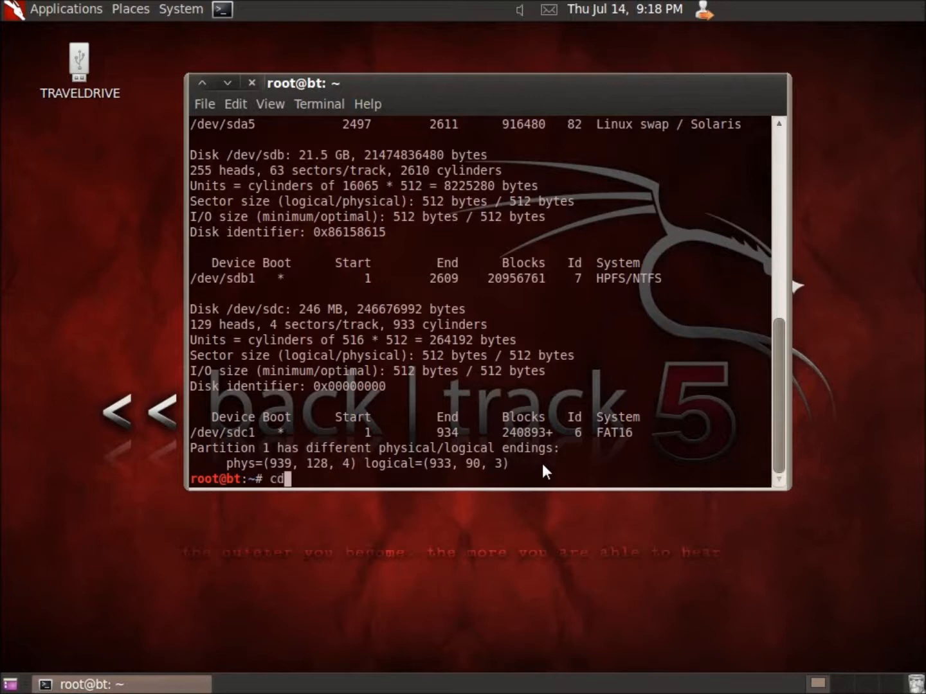
key("Return")
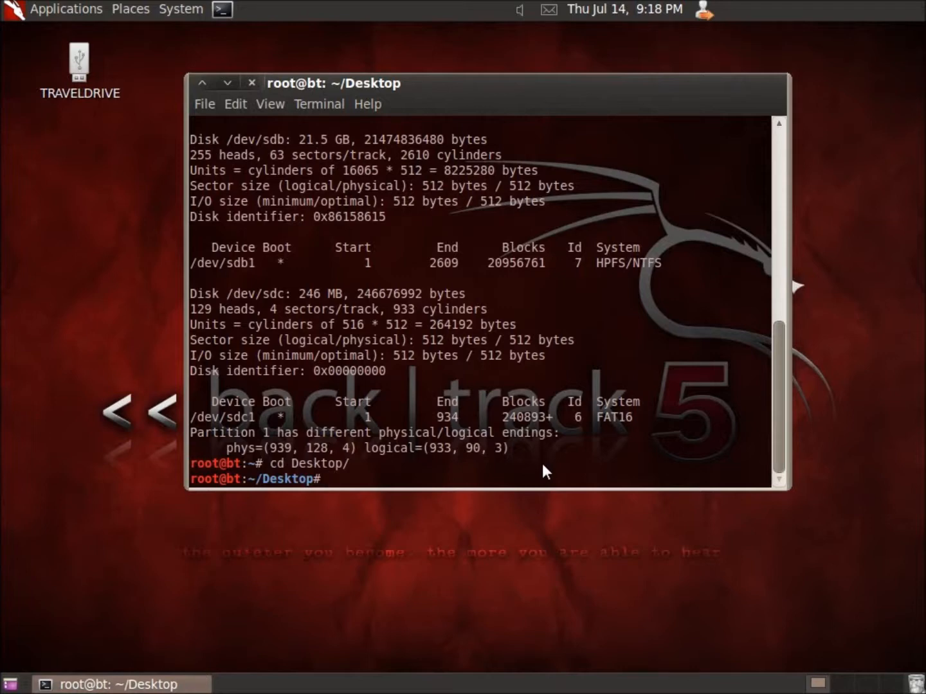
mouse_move(334, 488)
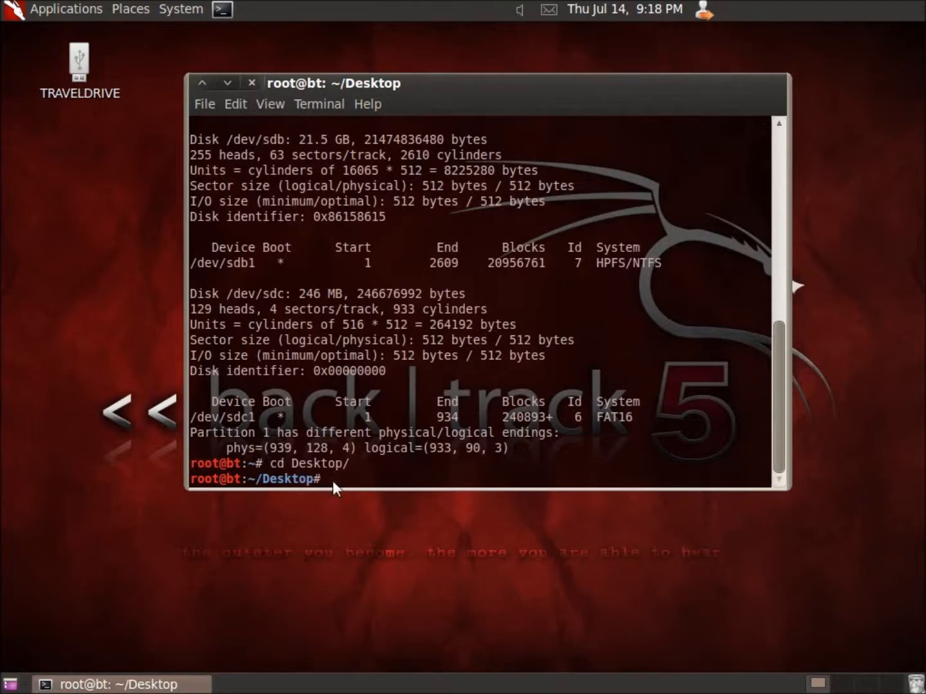
mouse_move(72, 213)
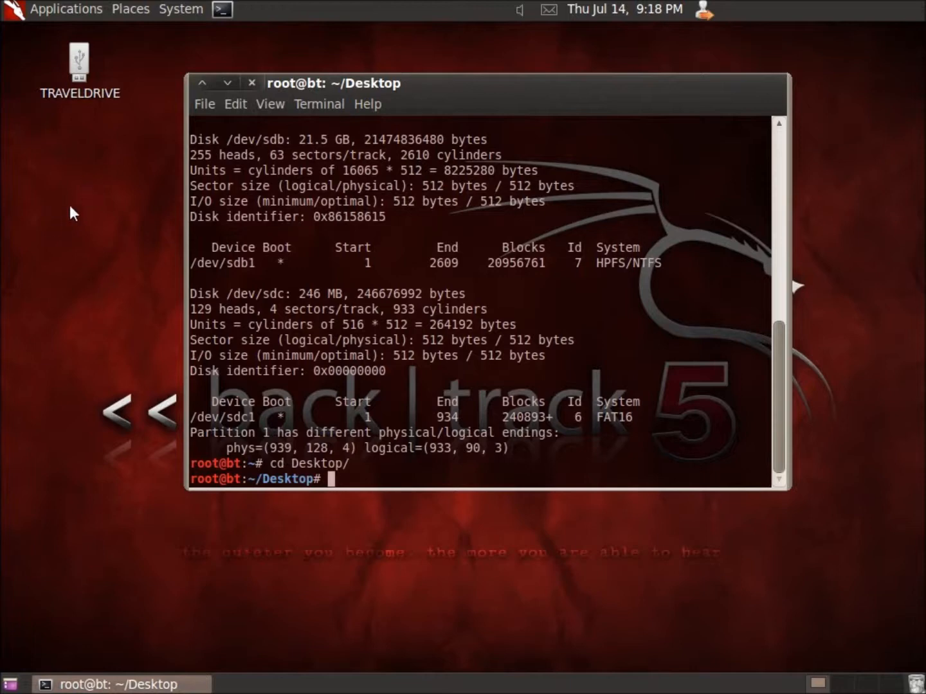
mouse_move(83, 260)
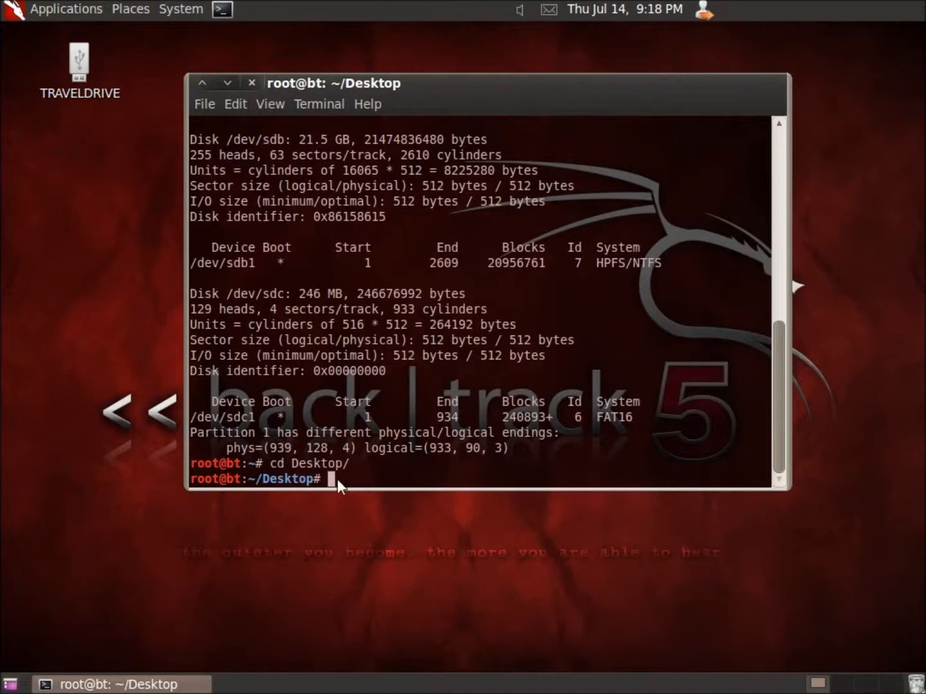
mouse_move(350, 484)
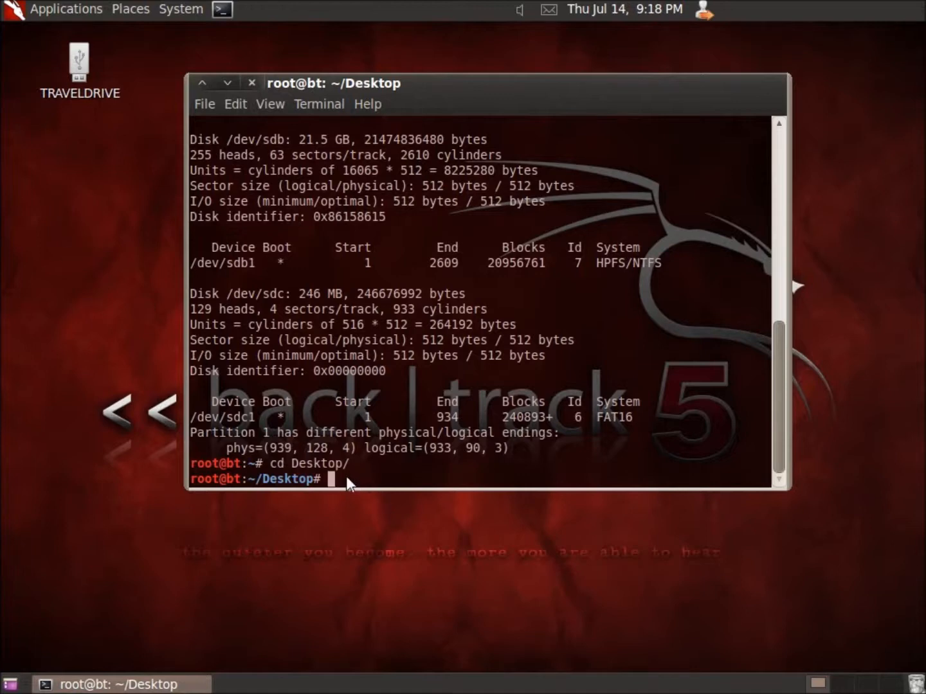
Step: Enter fatback -a /dev/sdc1 to auto-recover deleted files from the flash drive
type("fat")
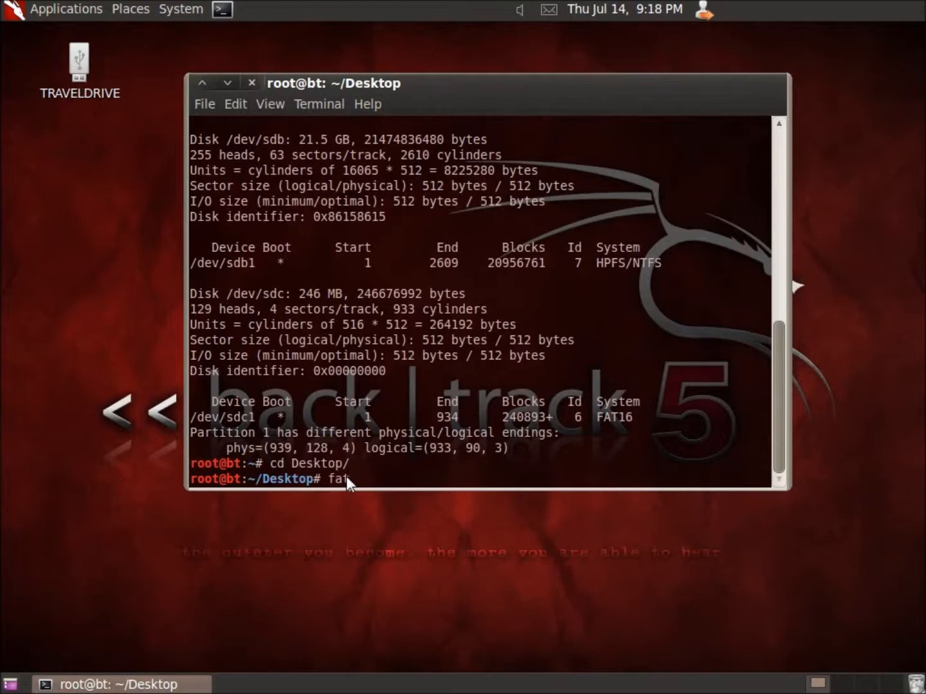
type("back -")
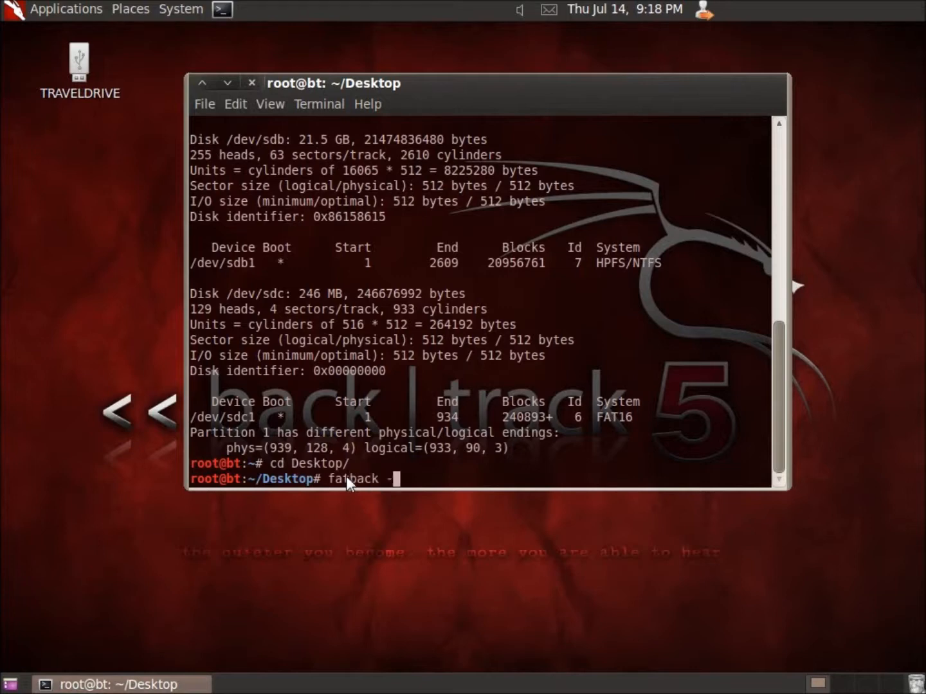
type("a")
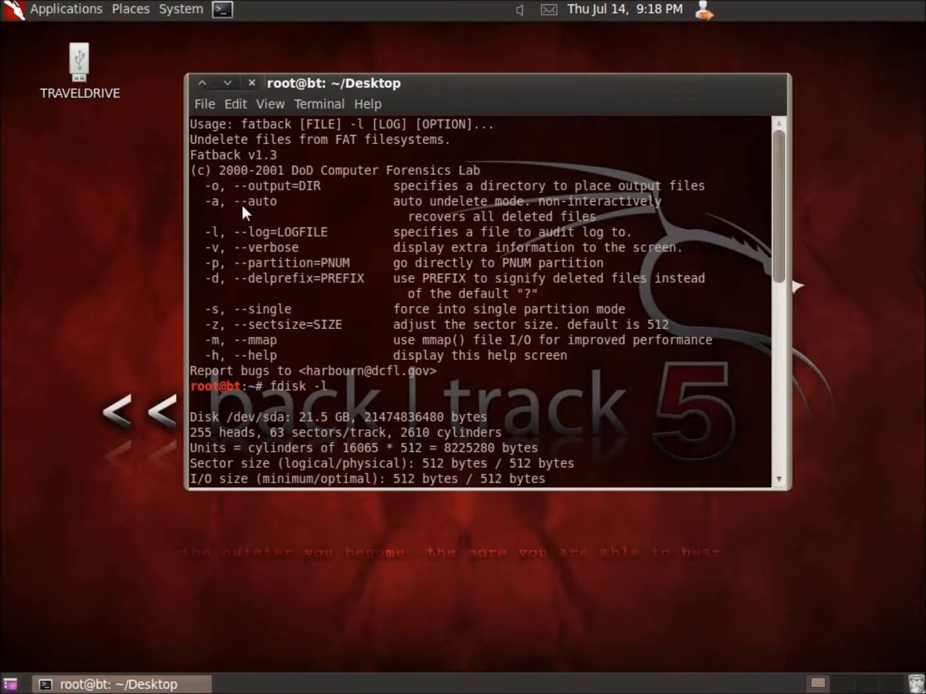
mouse_move(745, 232)
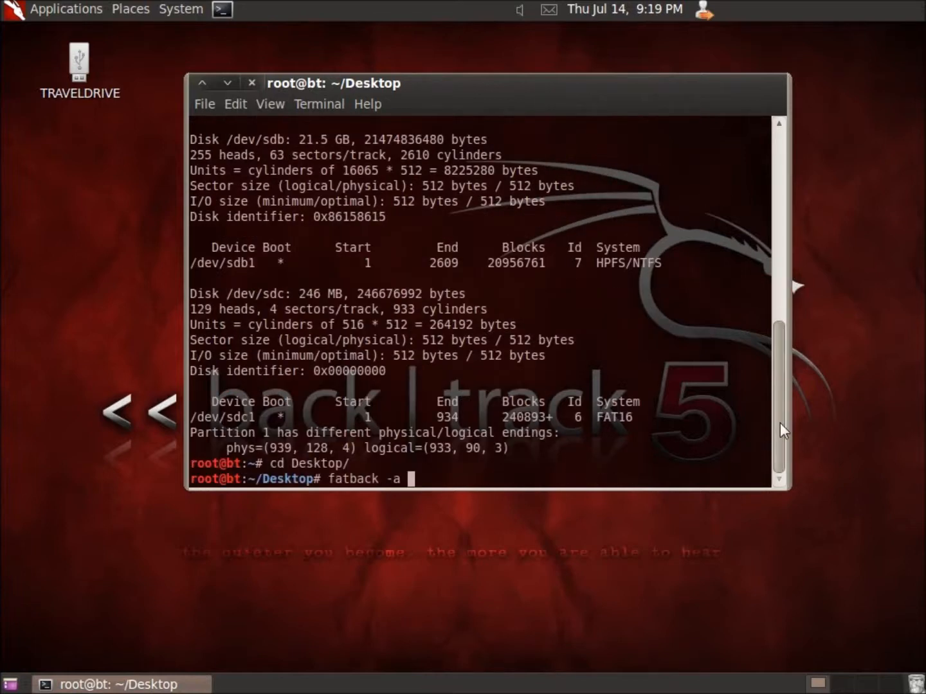
mouse_move(558, 478)
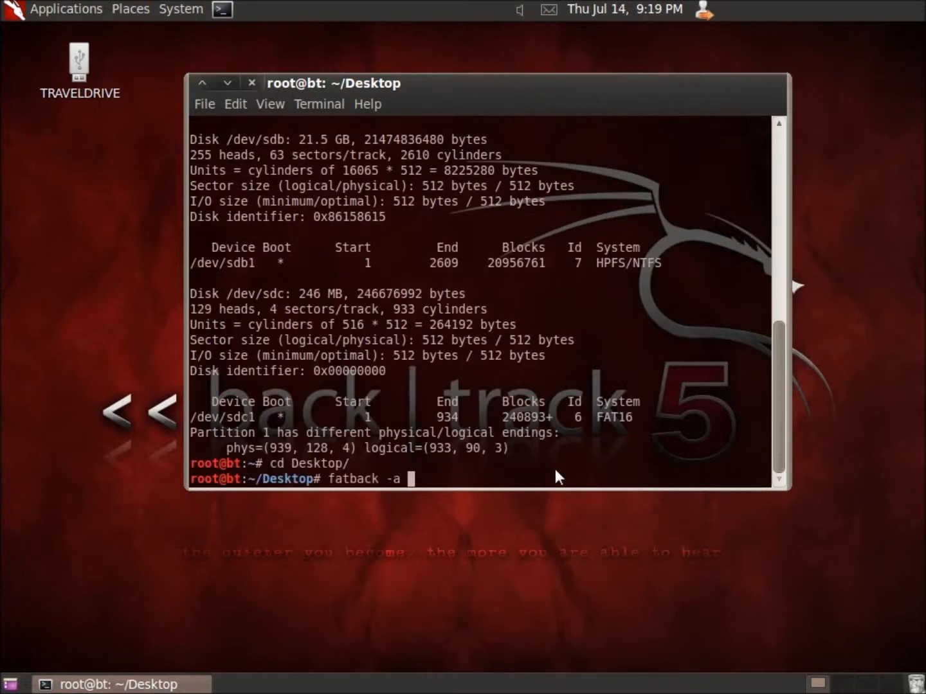
type("/dev")
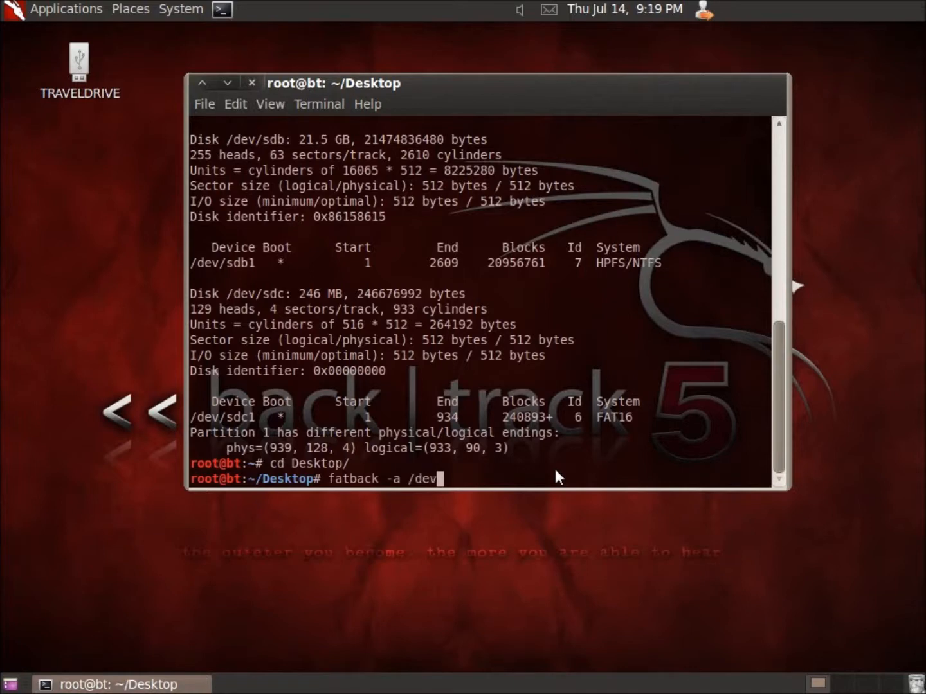
type("sdc1")
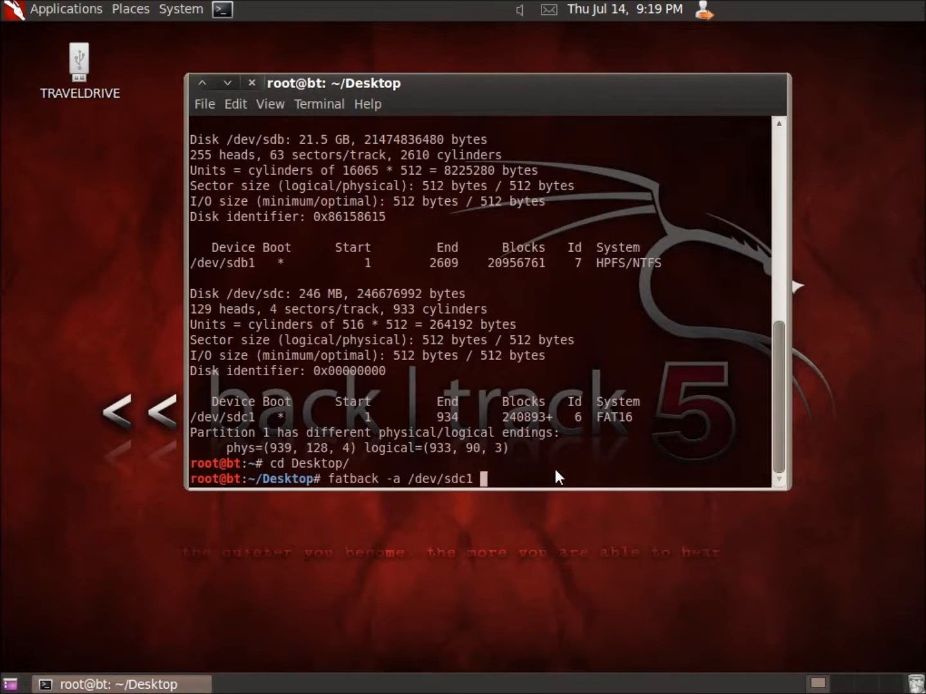
Step: Add the output option -o /root/Desktop/OutputFatBack to the command
type("-")
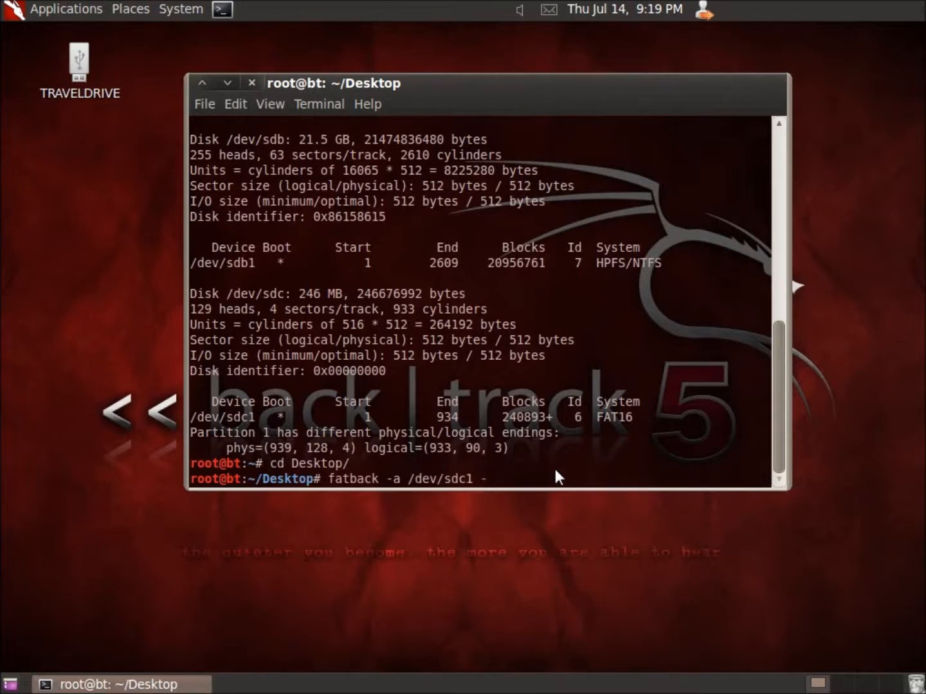
type("o")
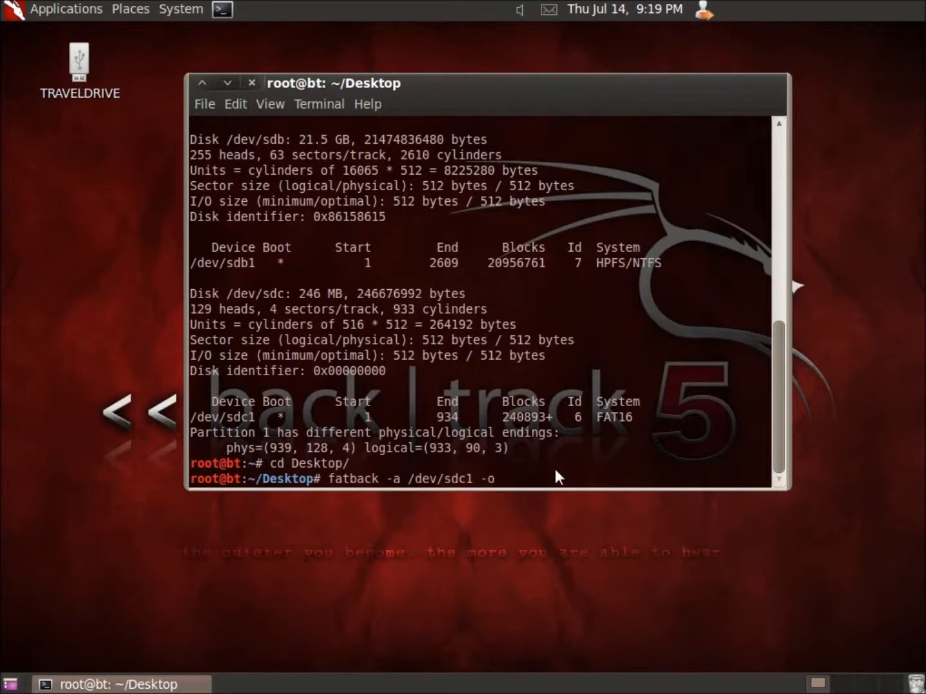
type("/")
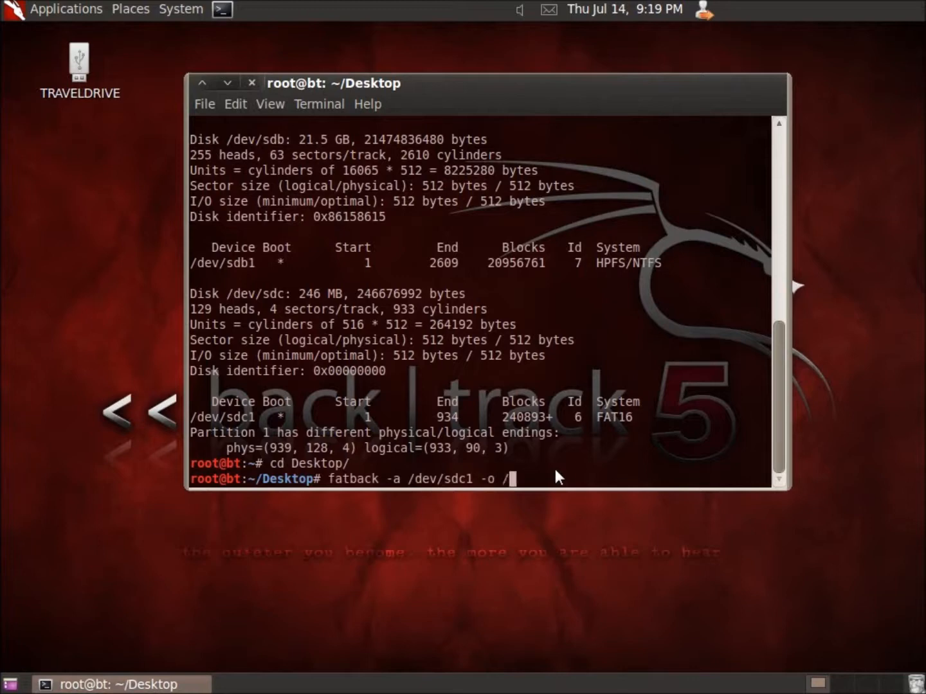
type("root/D")
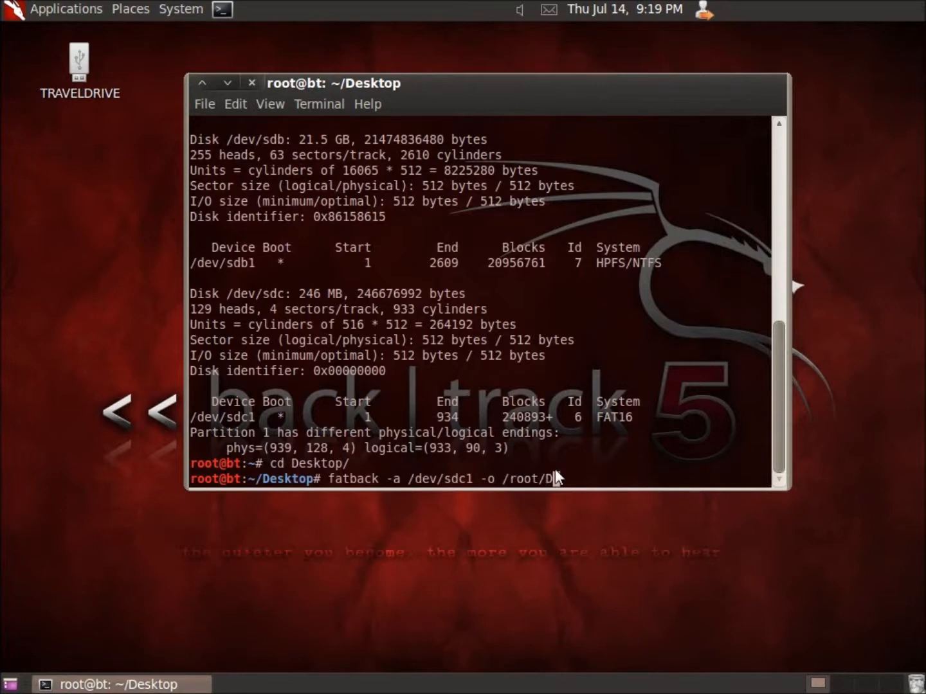
type("esktop/")
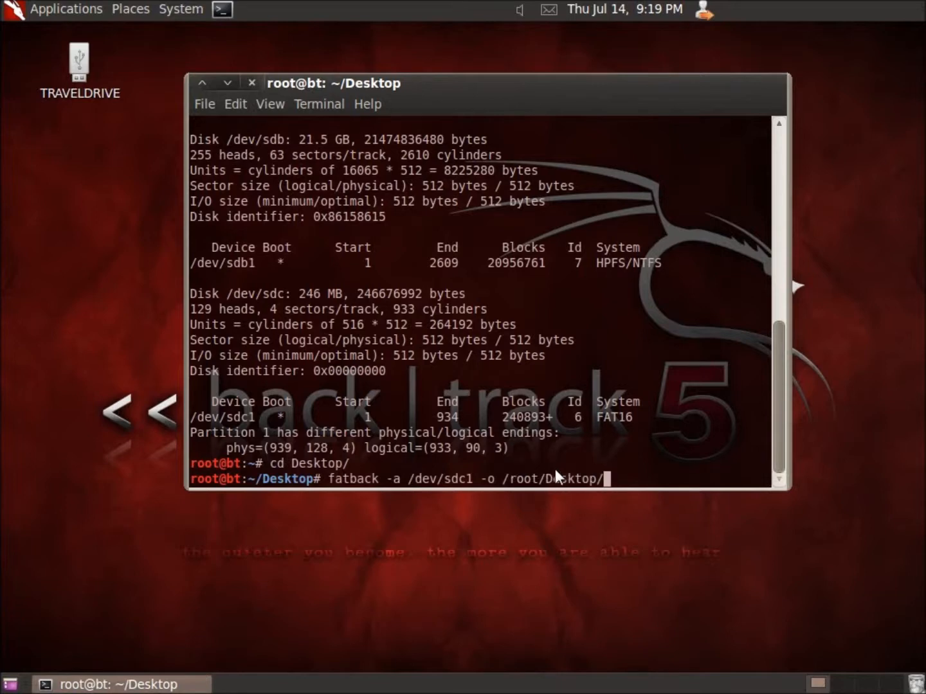
type("Outp")
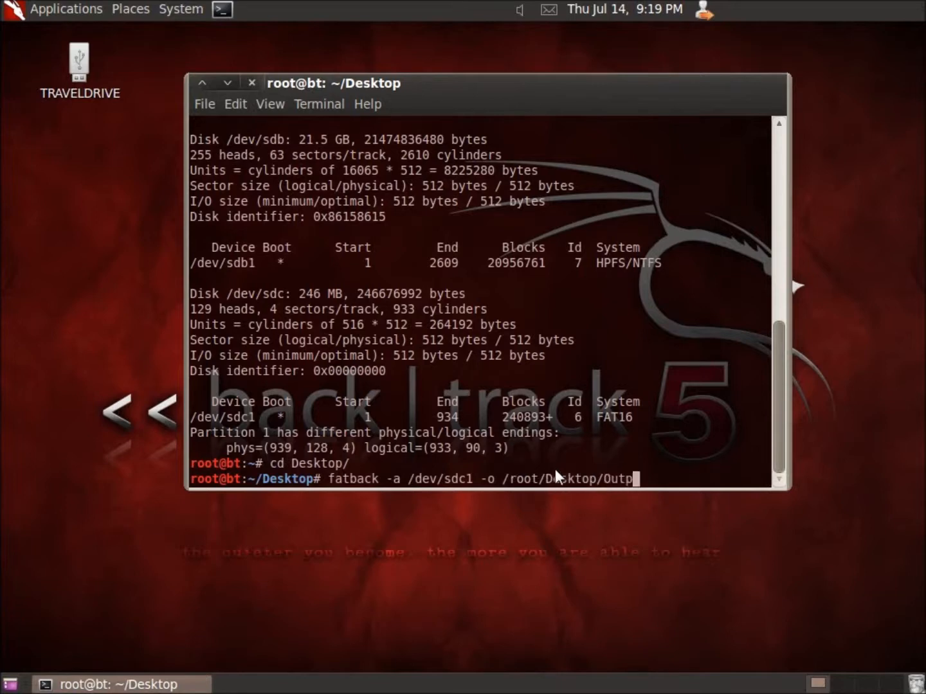
type("tFatBack")
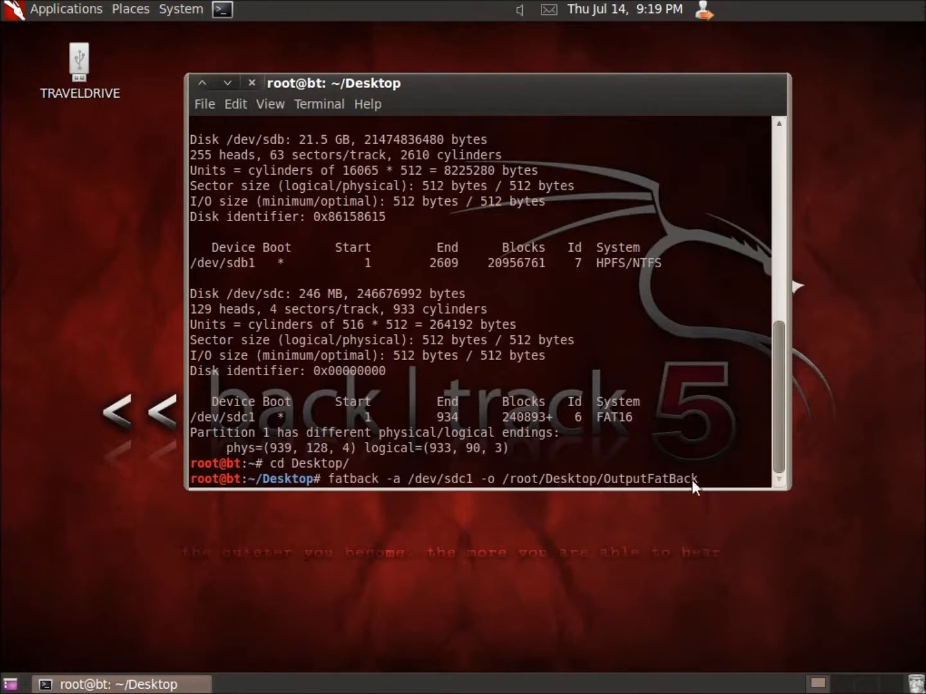
Step: Run the fatback recovery, then review fatback.log in gedit and close it
key("Return")
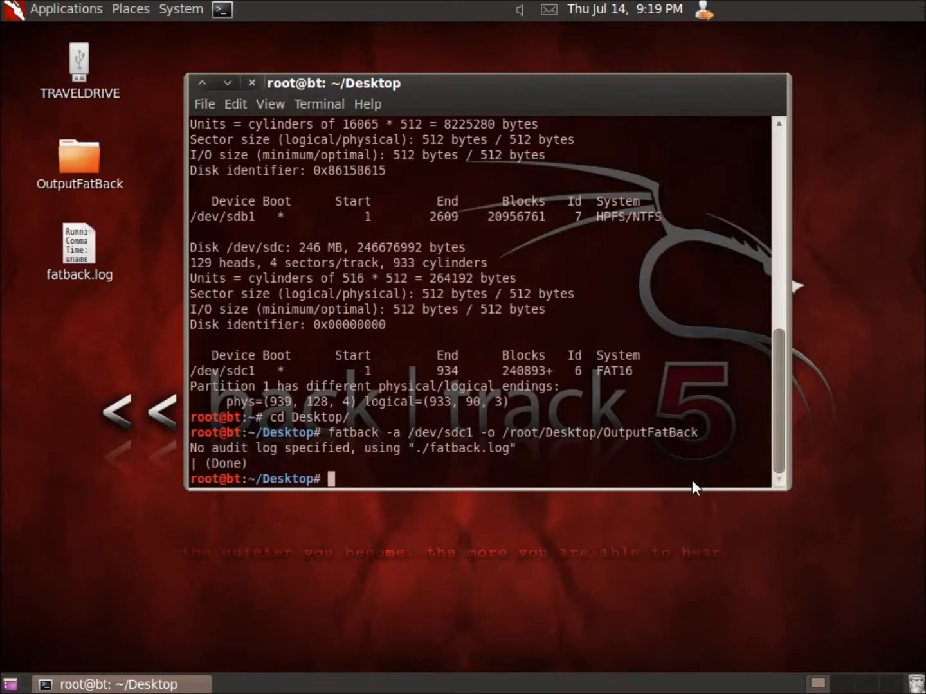
mouse_move(119, 349)
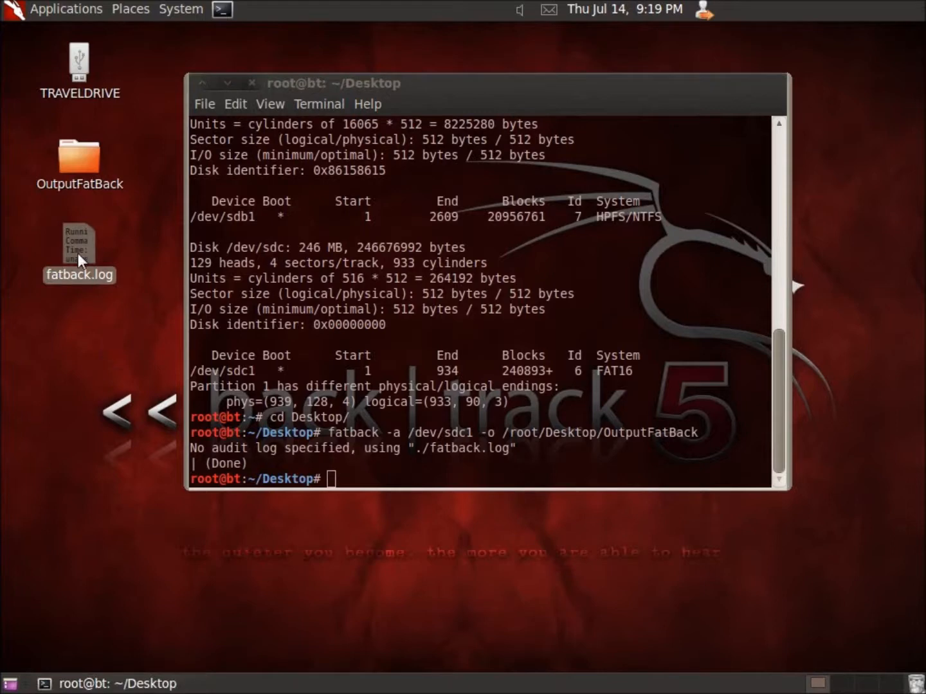
double_click(80, 247)
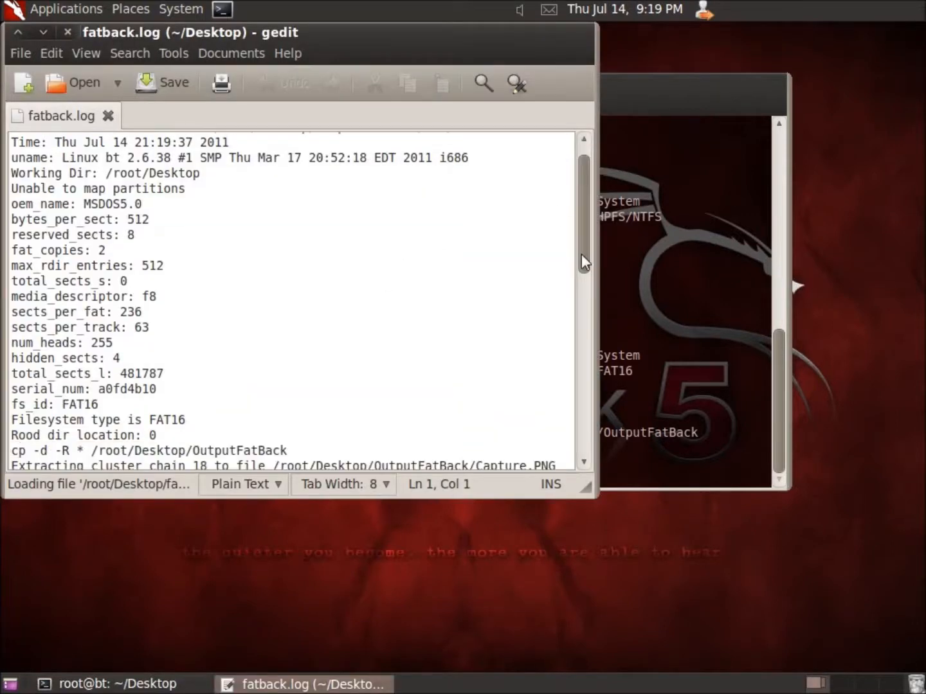
scroll("up", 3)
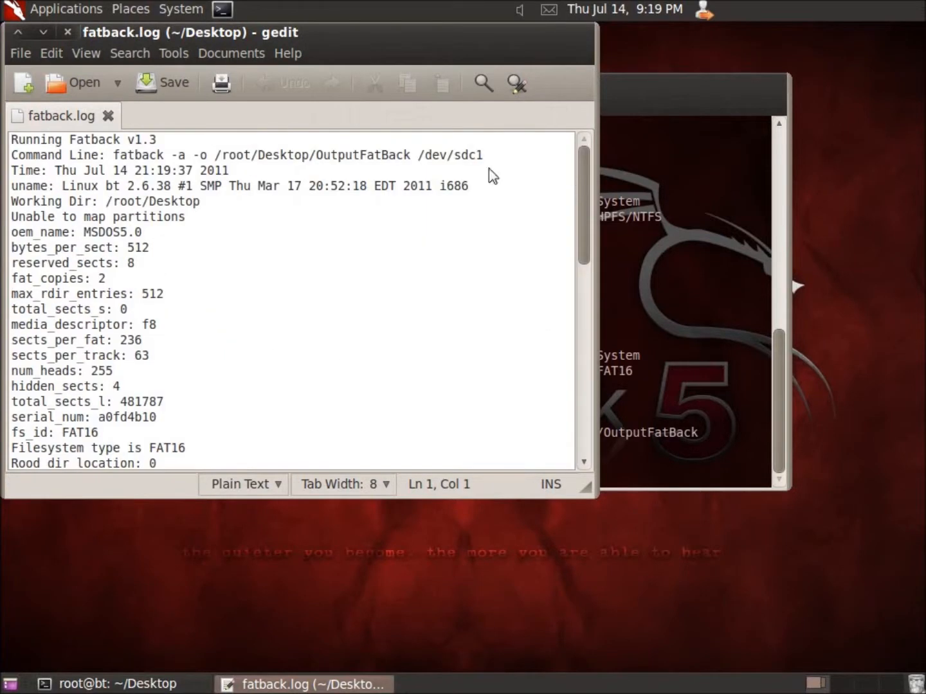
left_click(109, 684)
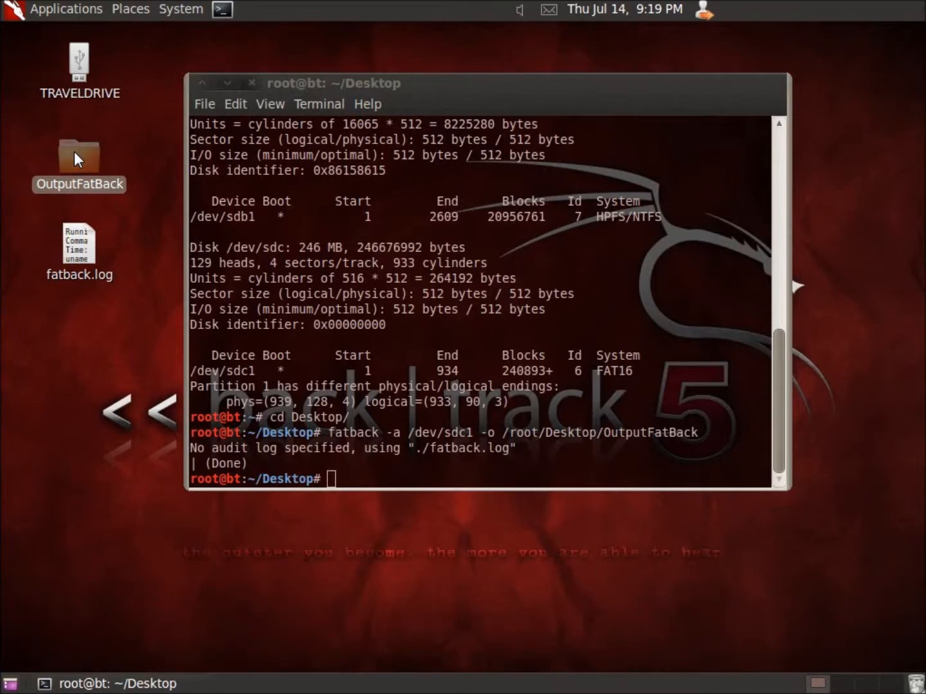
mouse_move(270, 301)
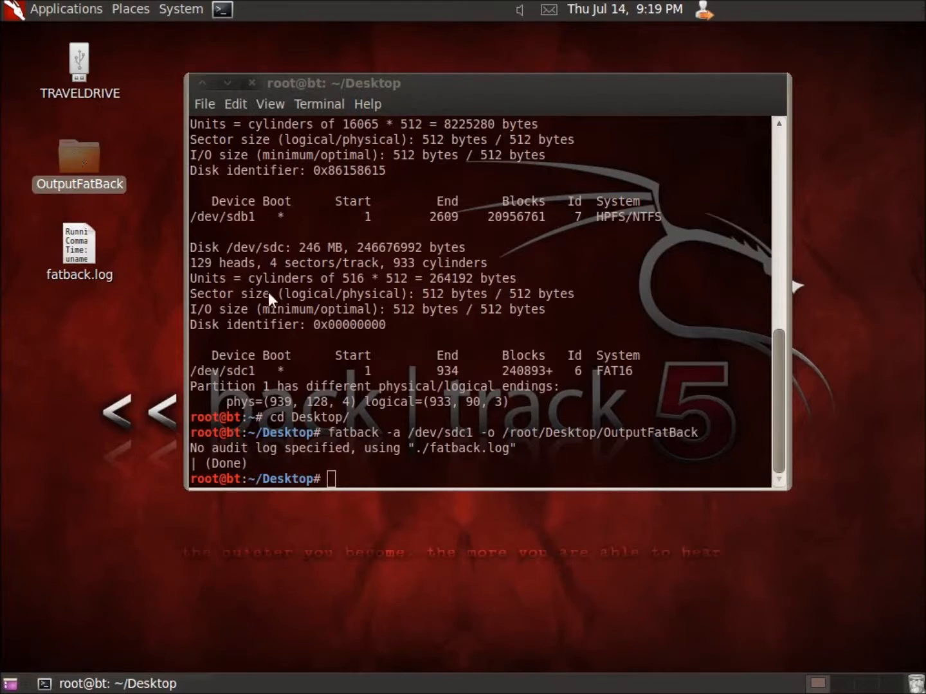
Step: Open the OutputFatBack folder on the desktop, listing nine recovered files
double_click(78, 162)
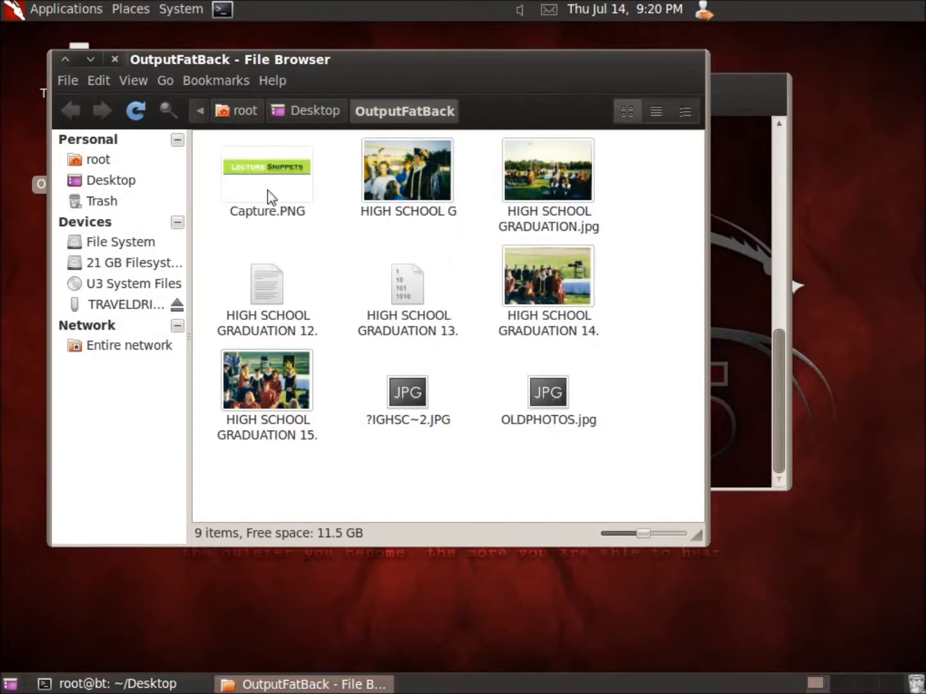
Step: Check the sizes of Capture.PNG and the HIGH SCHOOL GRADUATION photos in the status bar
left_click(266, 170)
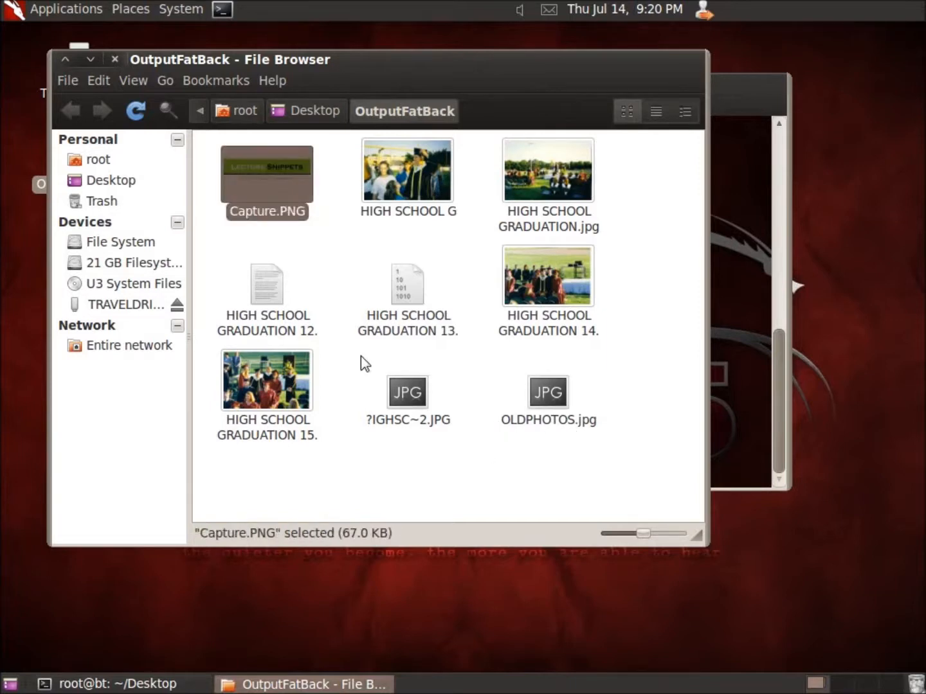
mouse_move(532, 458)
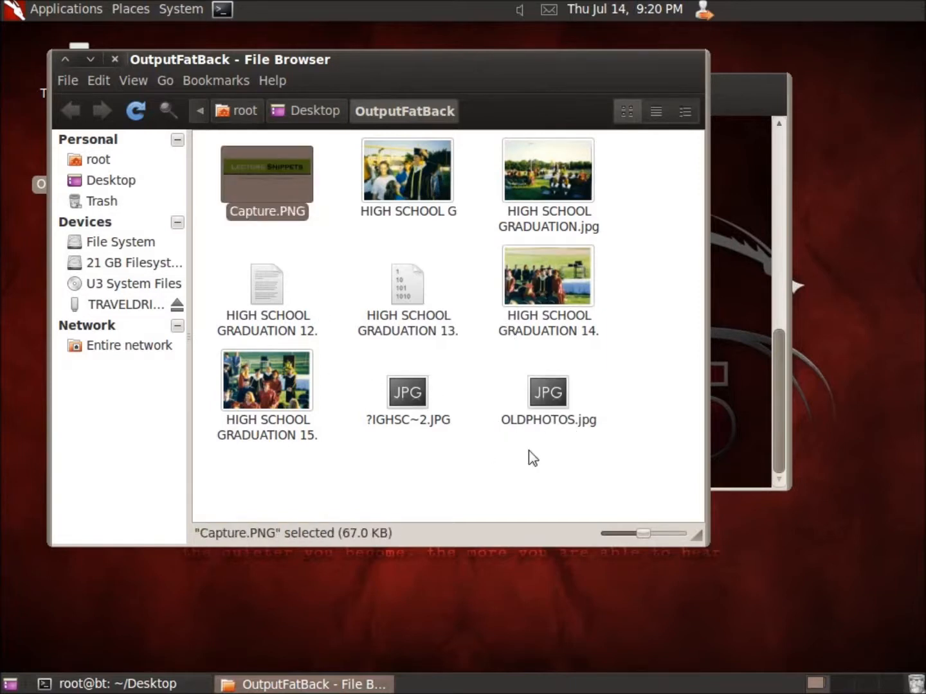
mouse_move(581, 439)
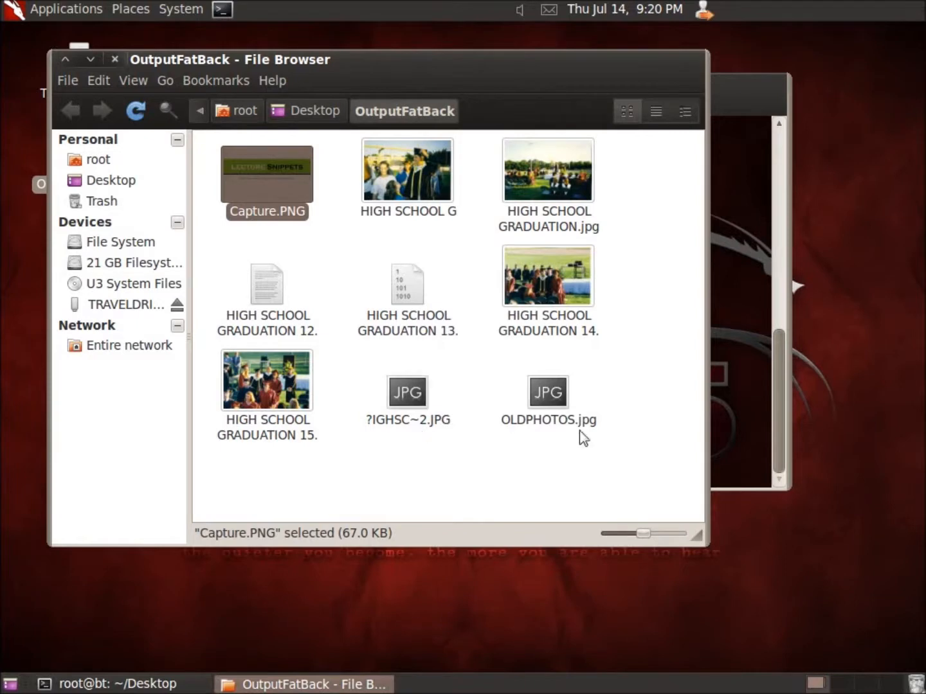
mouse_move(406, 392)
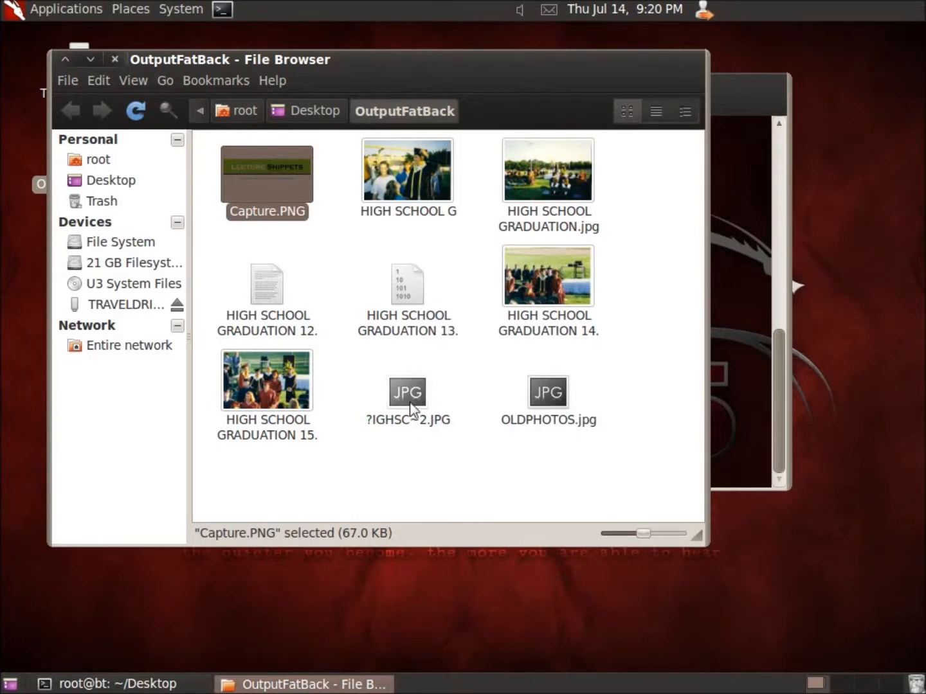
mouse_move(466, 470)
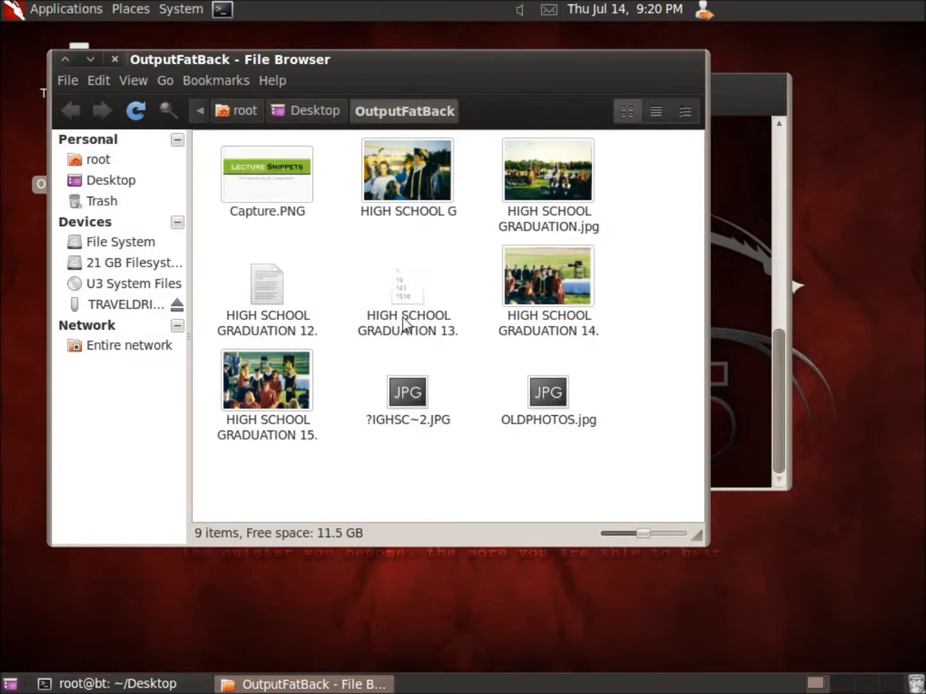
mouse_move(431, 306)
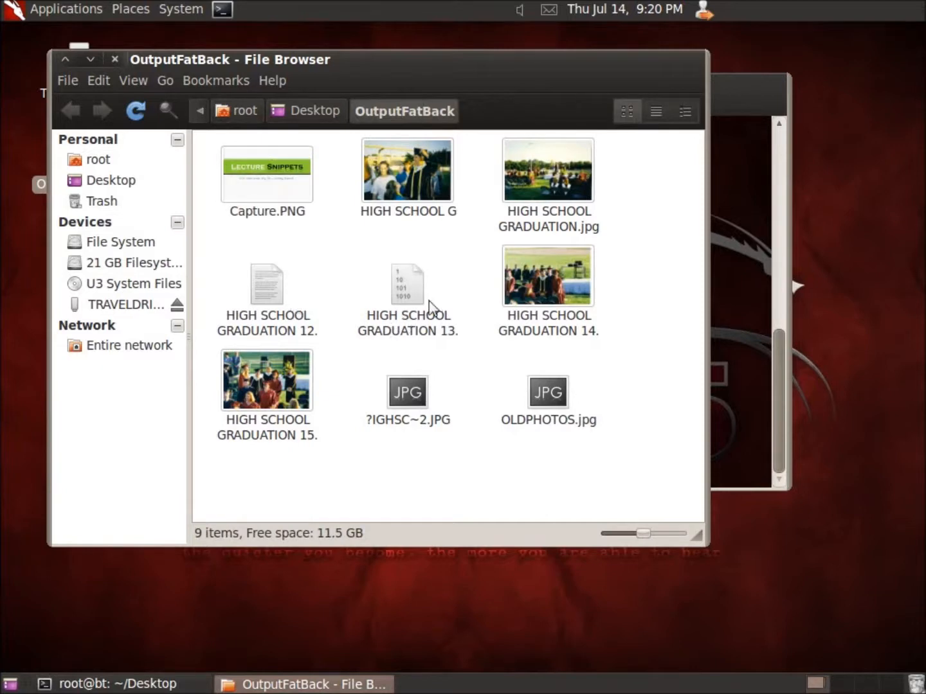
left_click(406, 285)
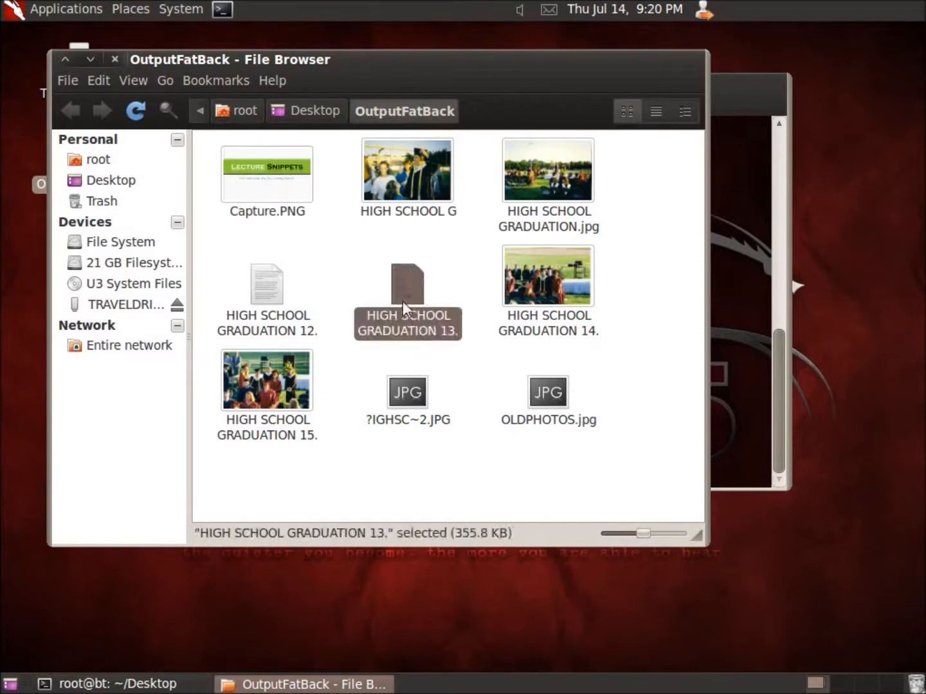
mouse_move(347, 298)
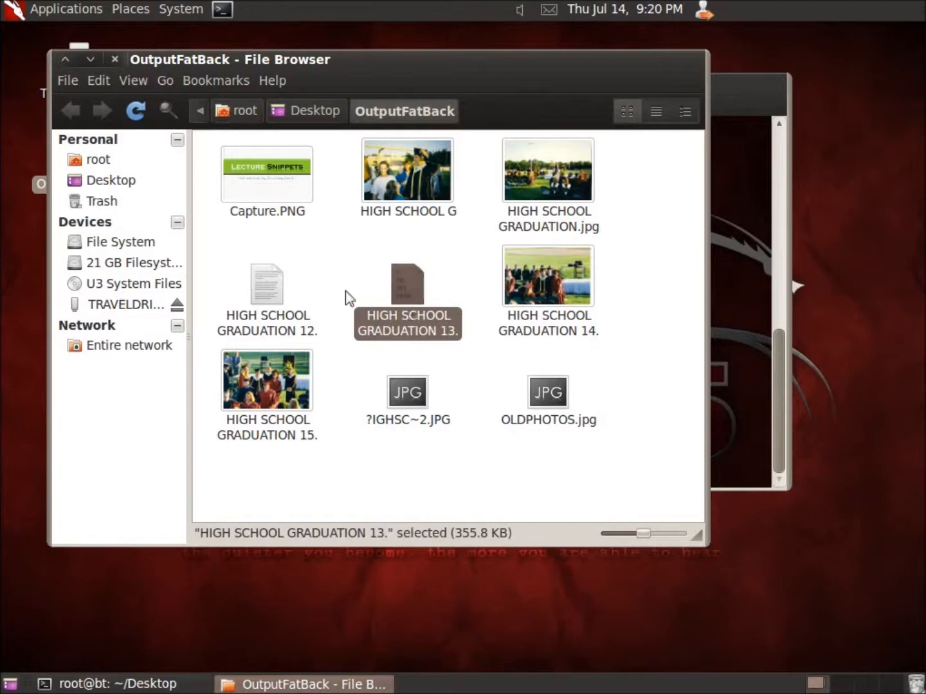
mouse_move(407, 285)
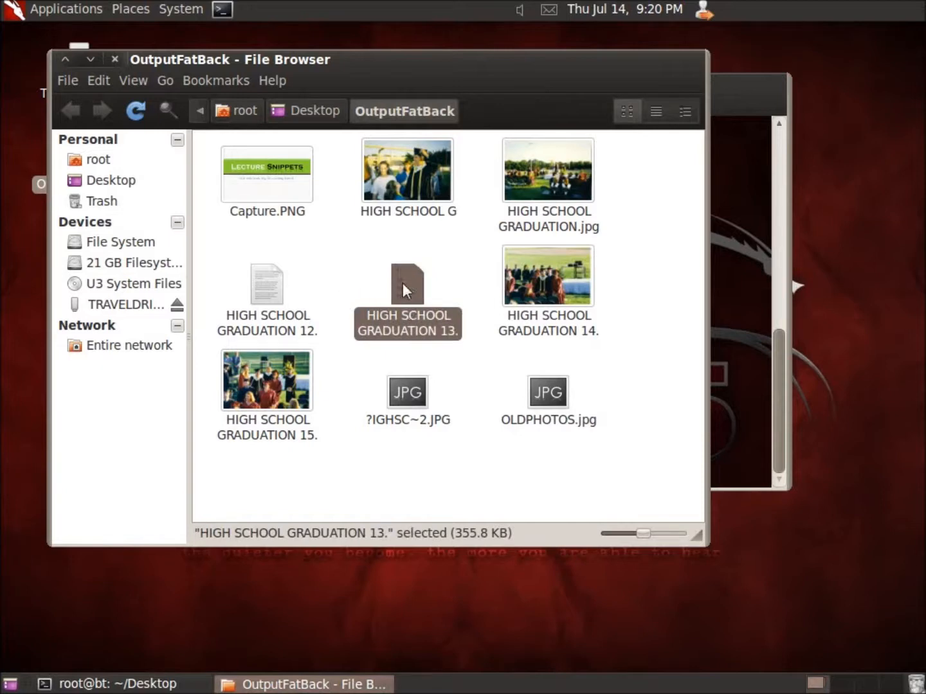
left_click(266, 285)
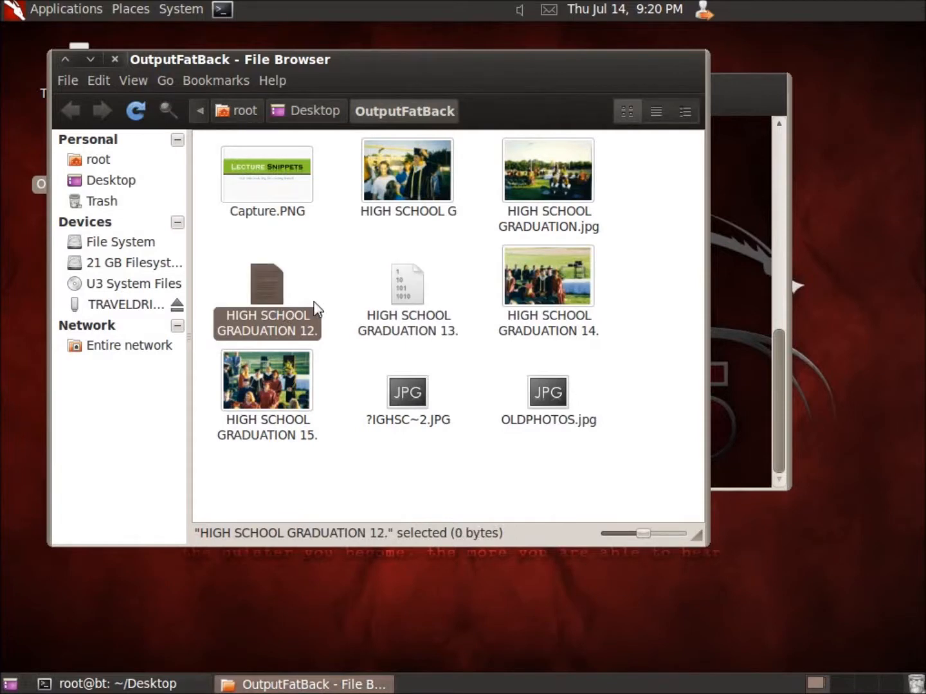
mouse_move(327, 307)
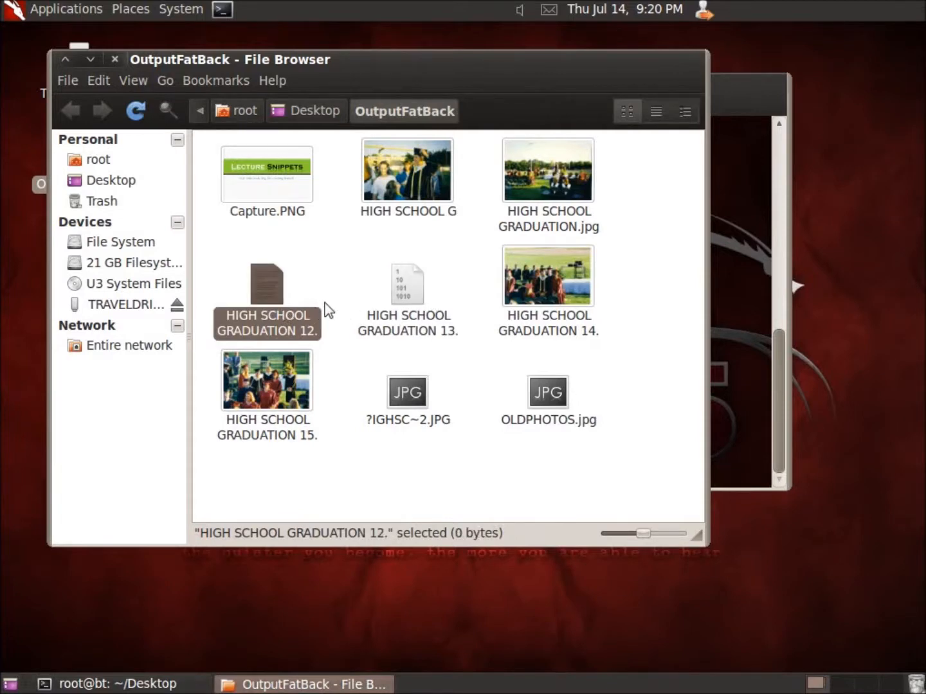
mouse_move(358, 503)
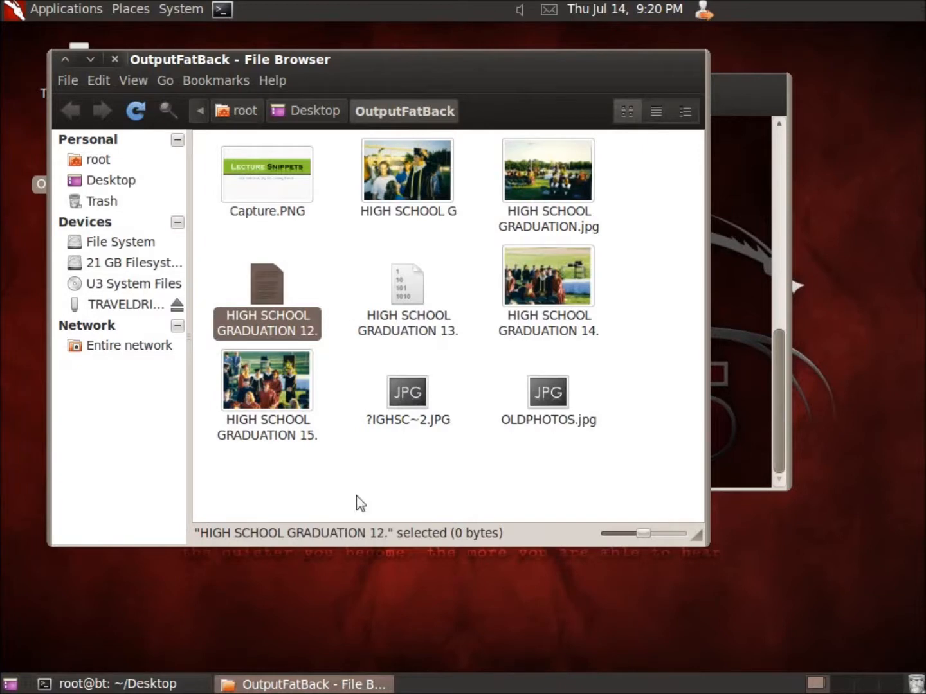
left_click(380, 486)
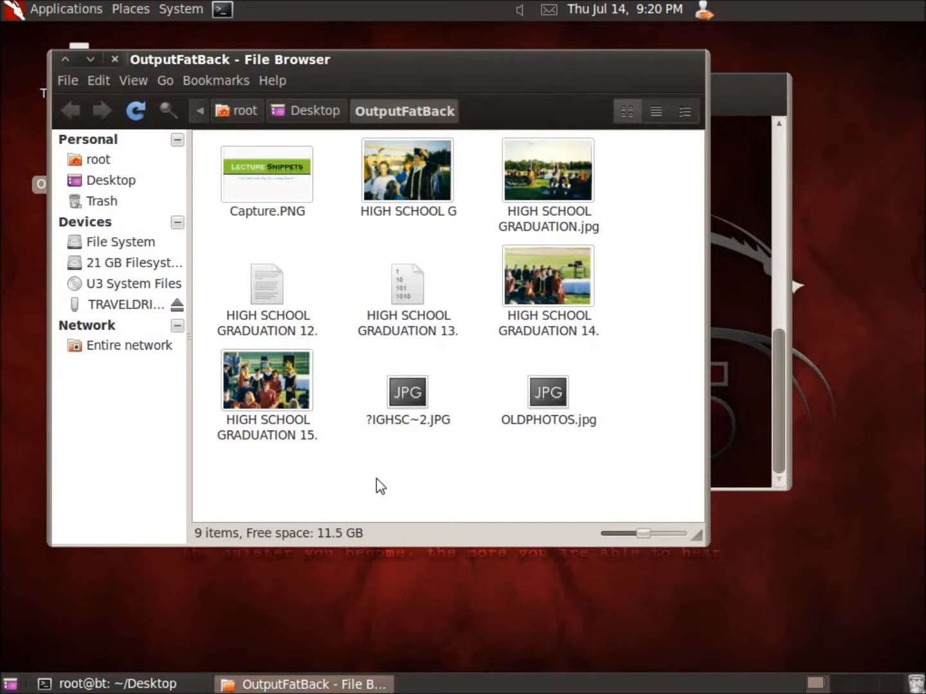
left_click(406, 169)
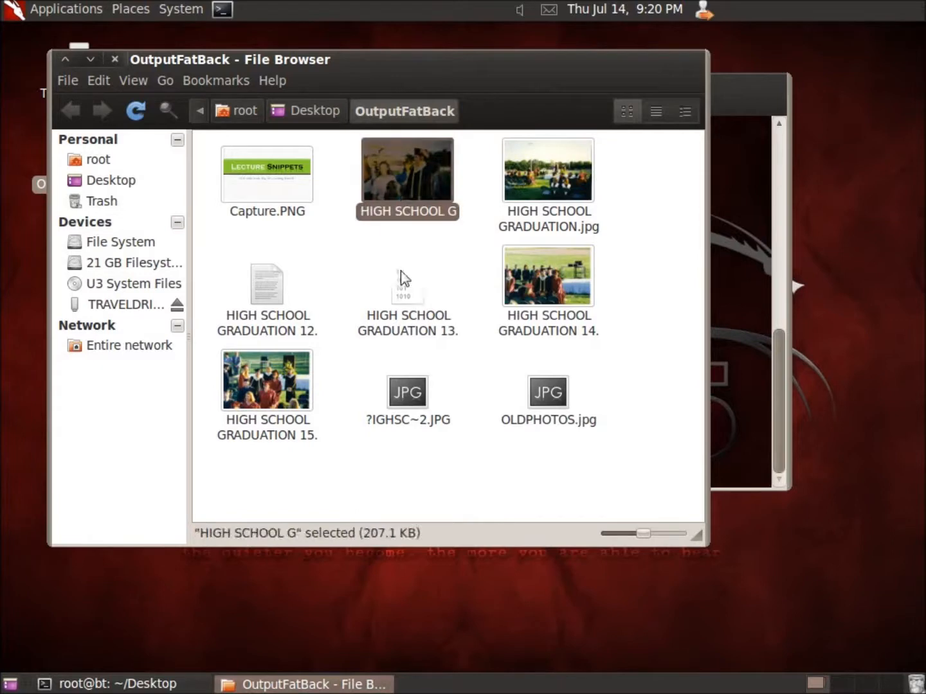
mouse_move(304, 340)
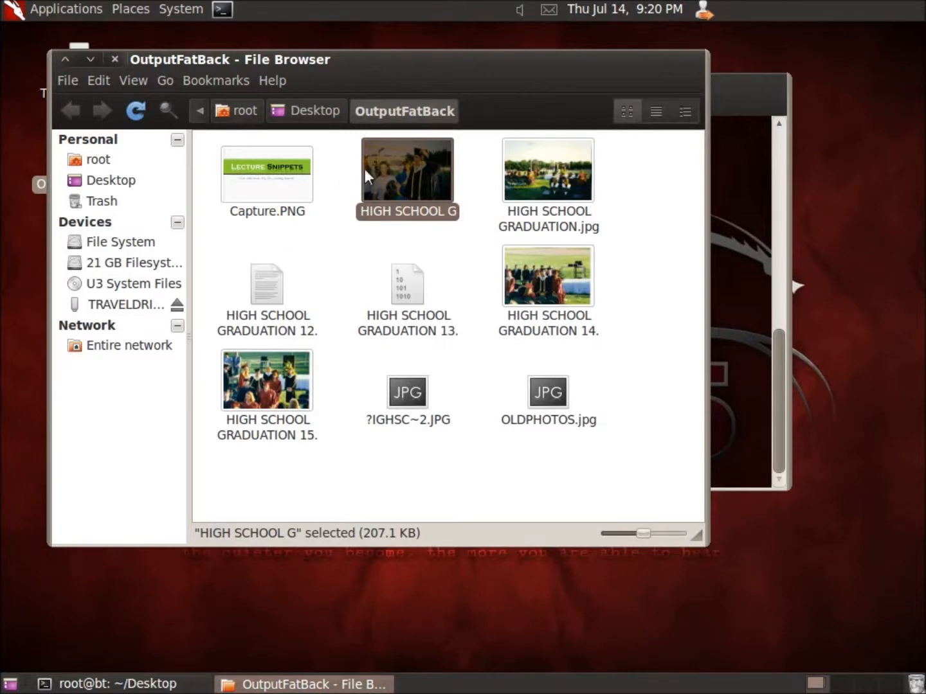
mouse_move(391, 267)
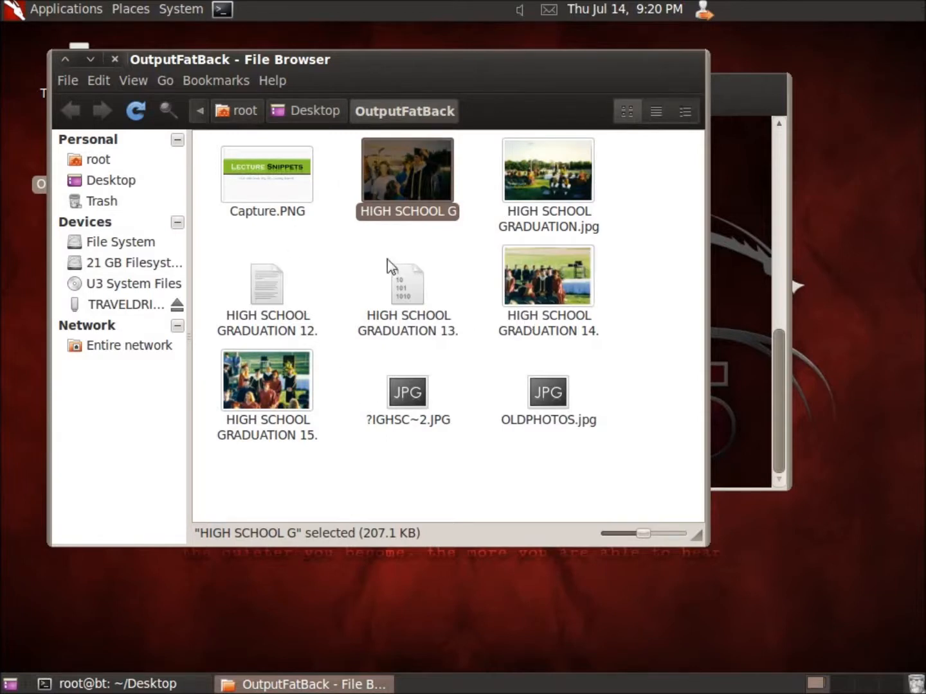
left_click(547, 170)
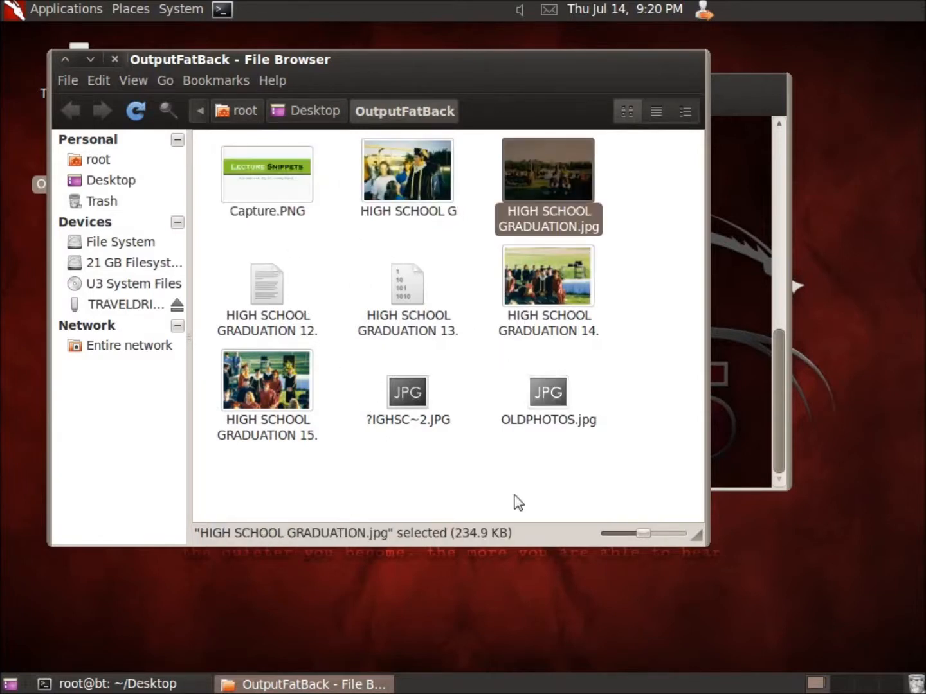
mouse_move(437, 431)
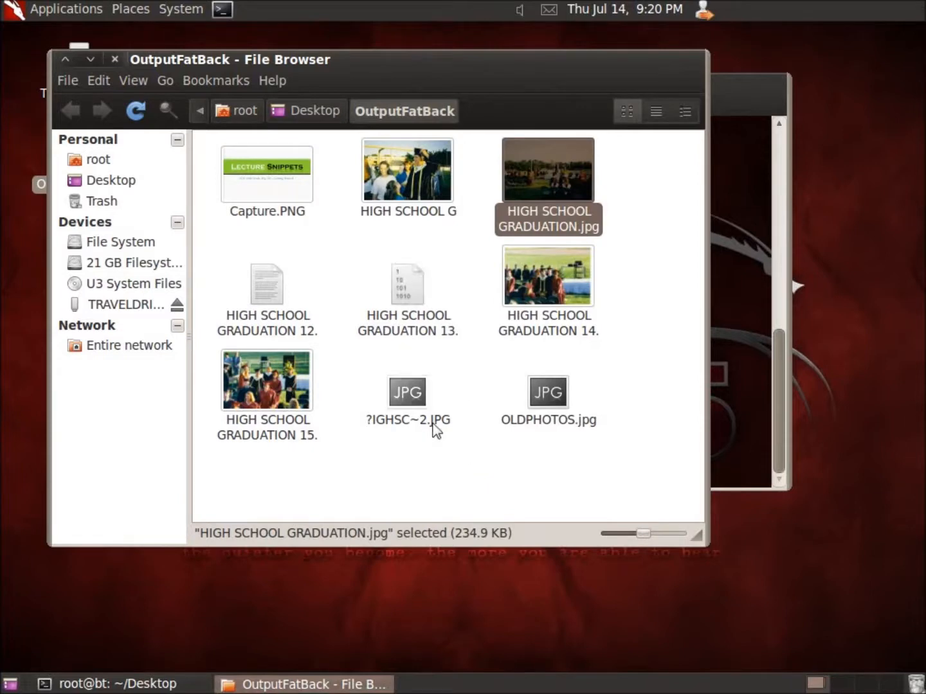
mouse_move(445, 478)
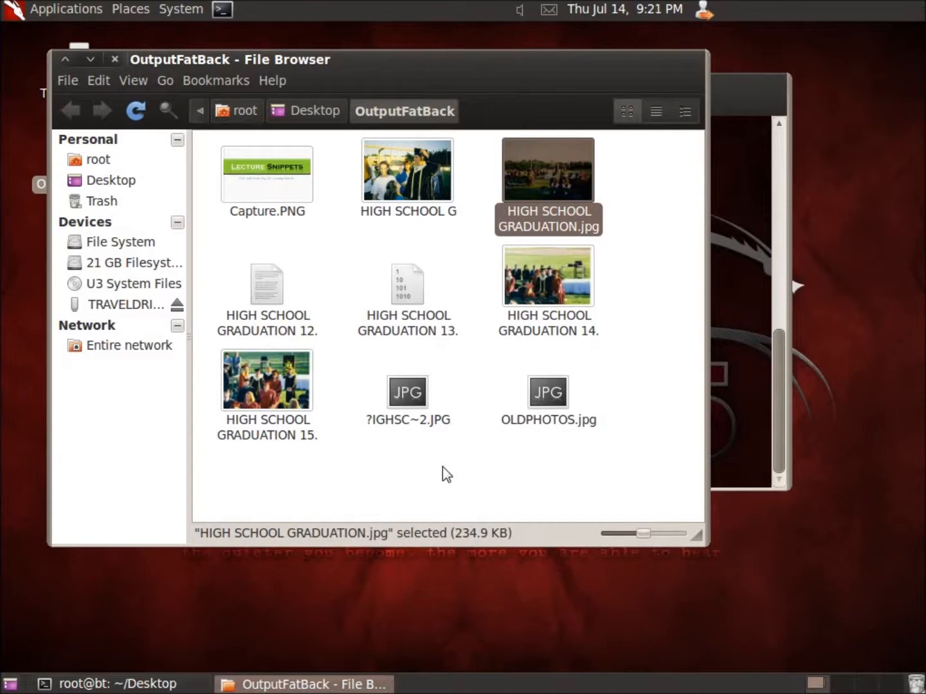
mouse_move(131, 82)
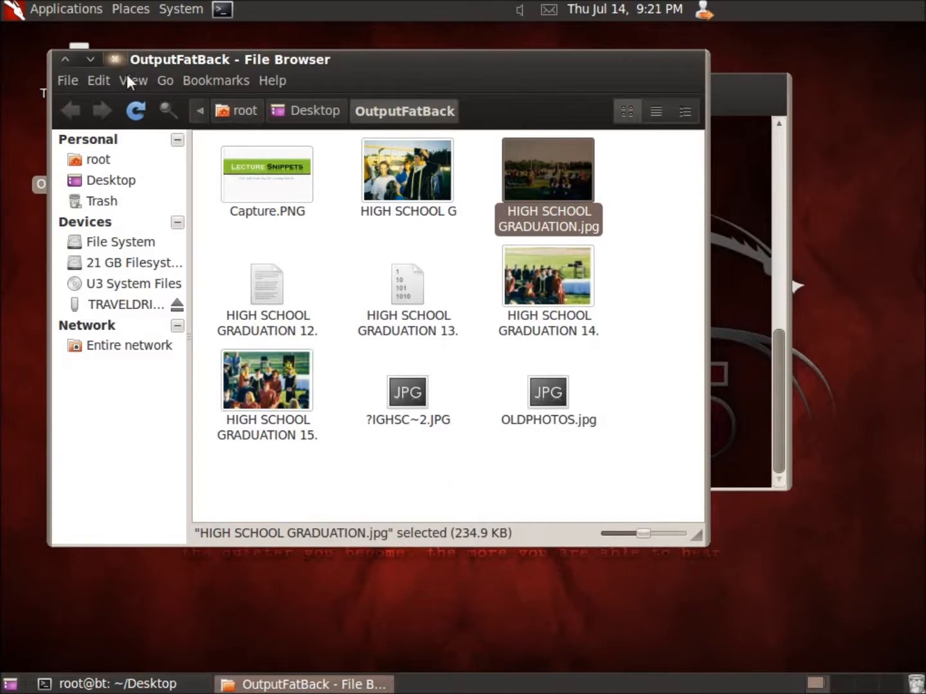
Step: Close the OutputFatBack folder window, returning to the terminal
left_click(109, 684)
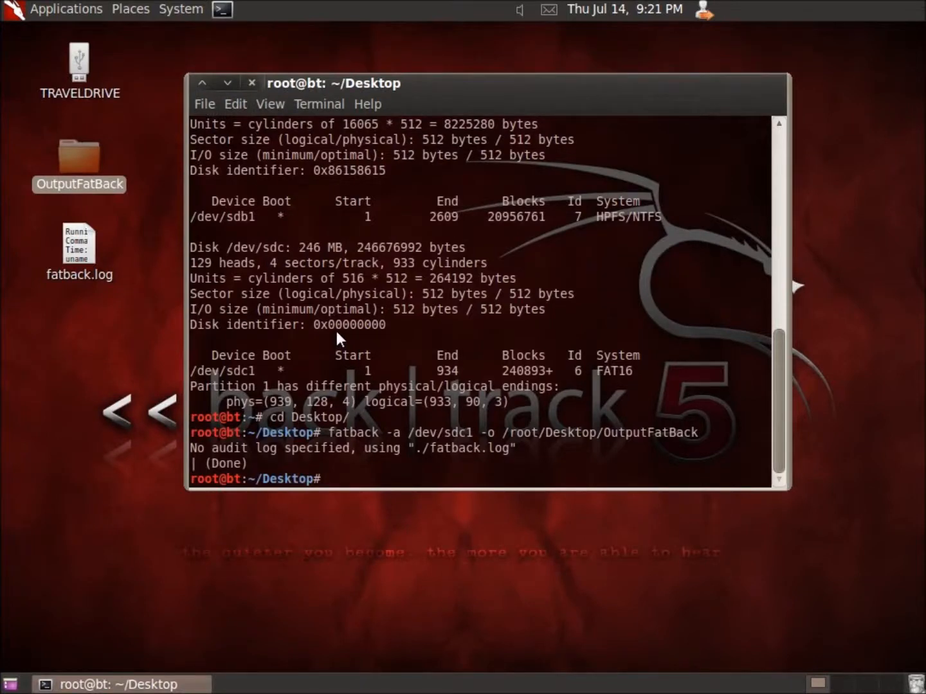
mouse_move(40, 243)
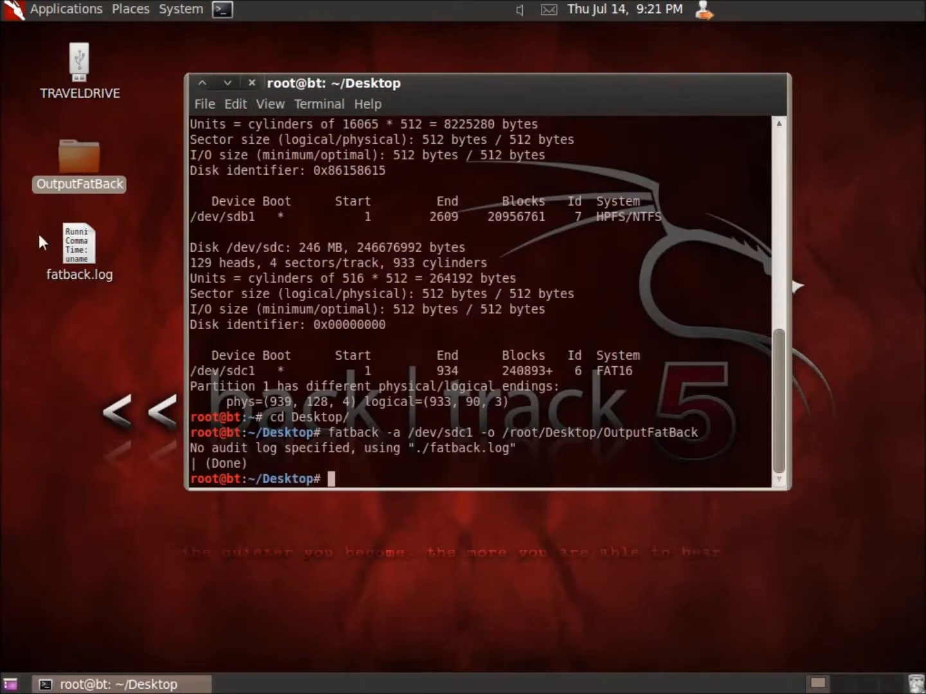